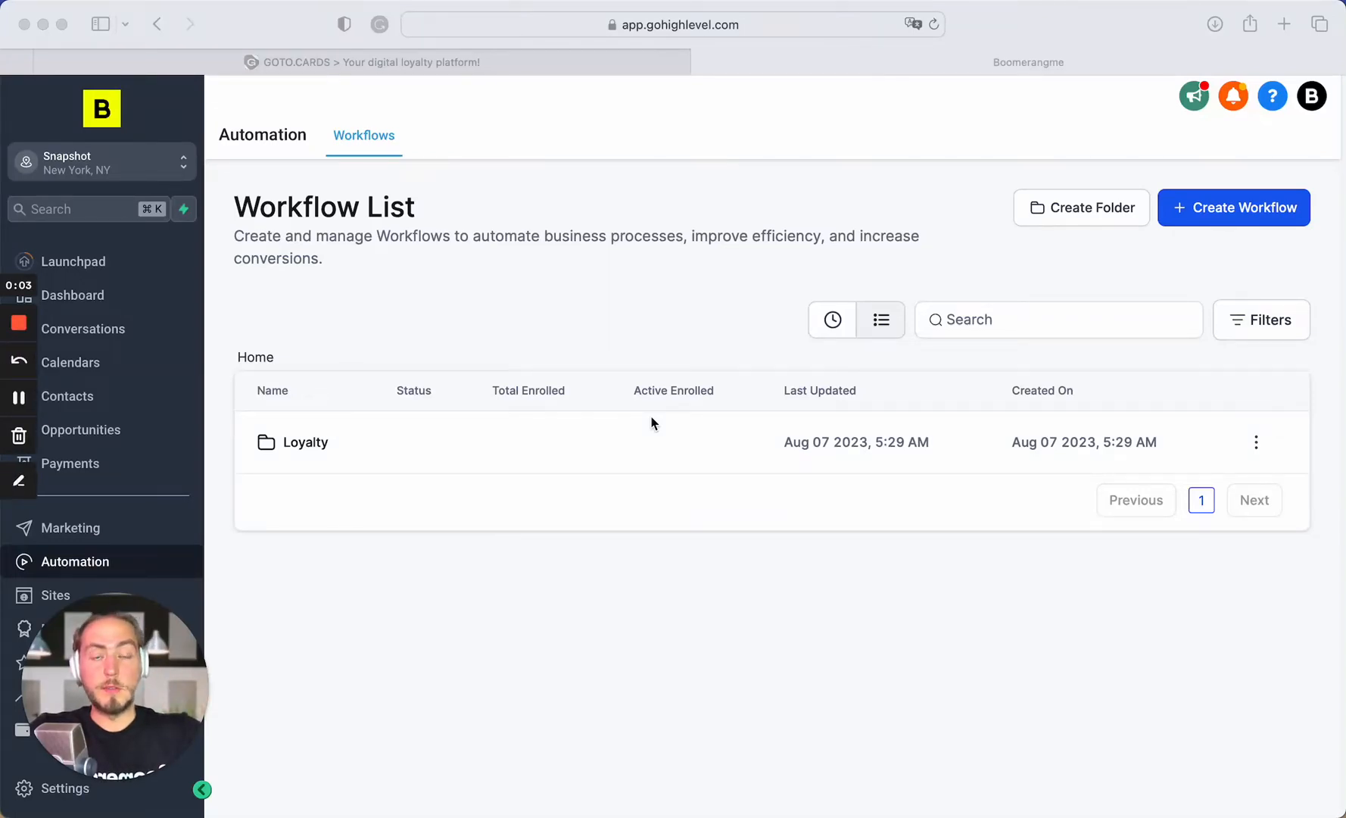
mouse_move(311, 436)
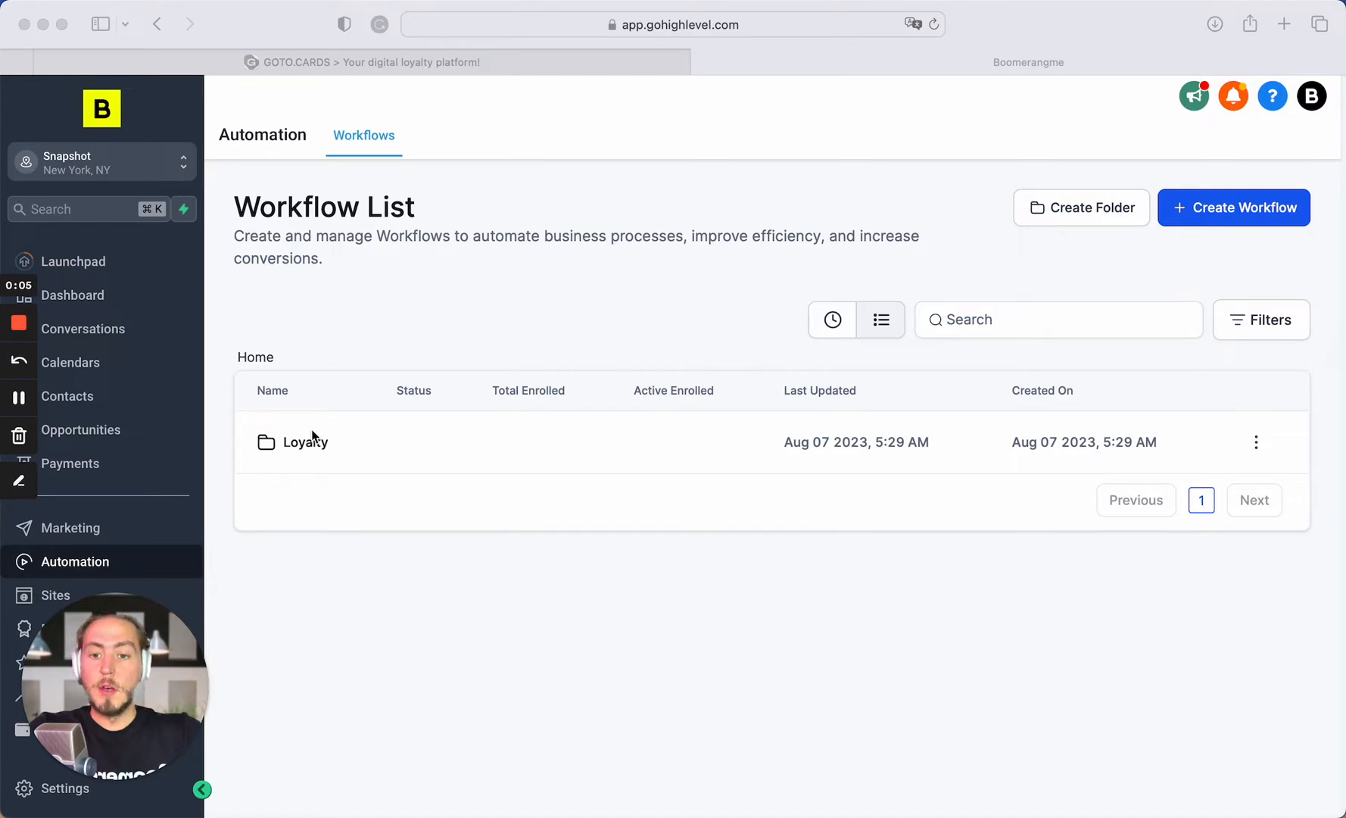
Step: Open the Loyalty folder and locate the Card Issued → Create Contact → SMS/Email Card Delivery workflow
click(304, 442)
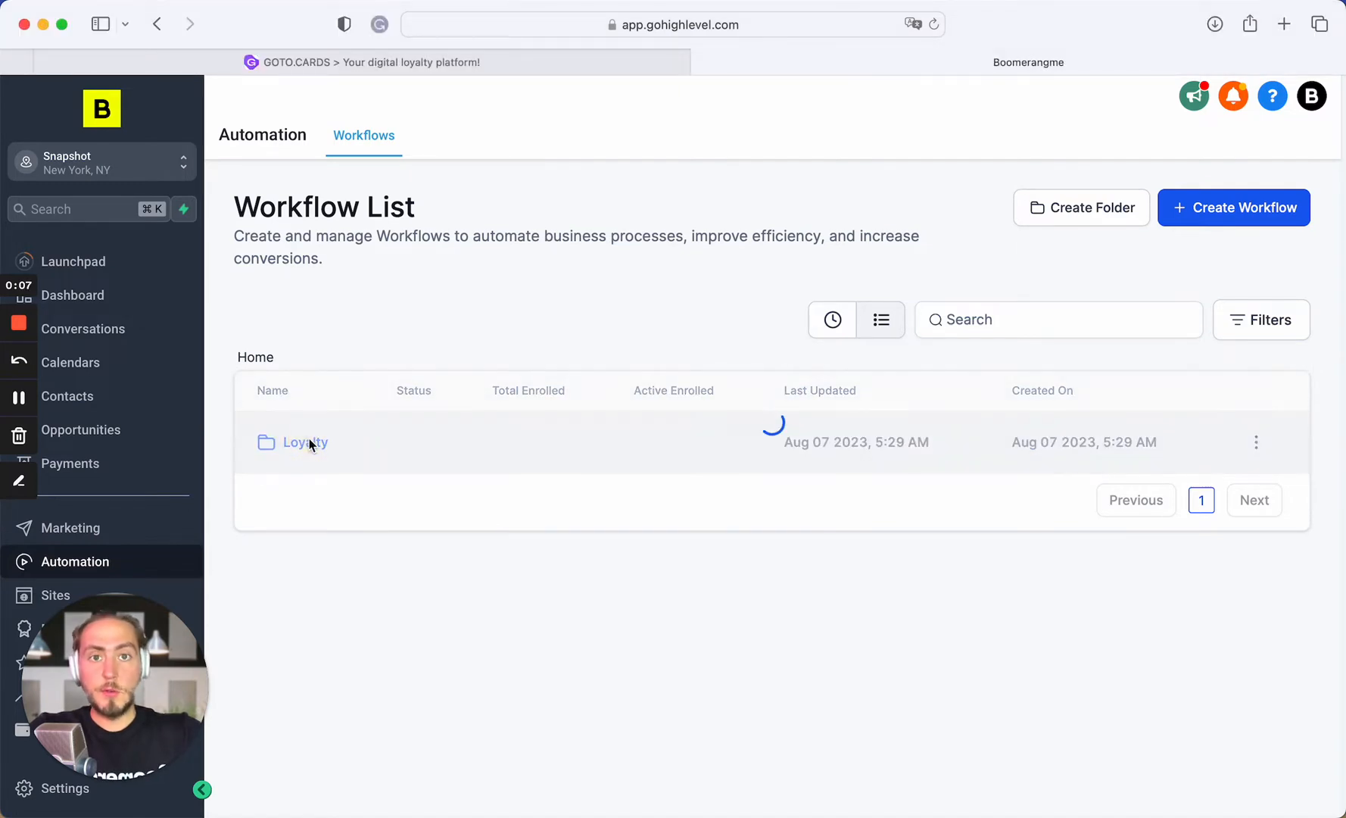
click(305, 442)
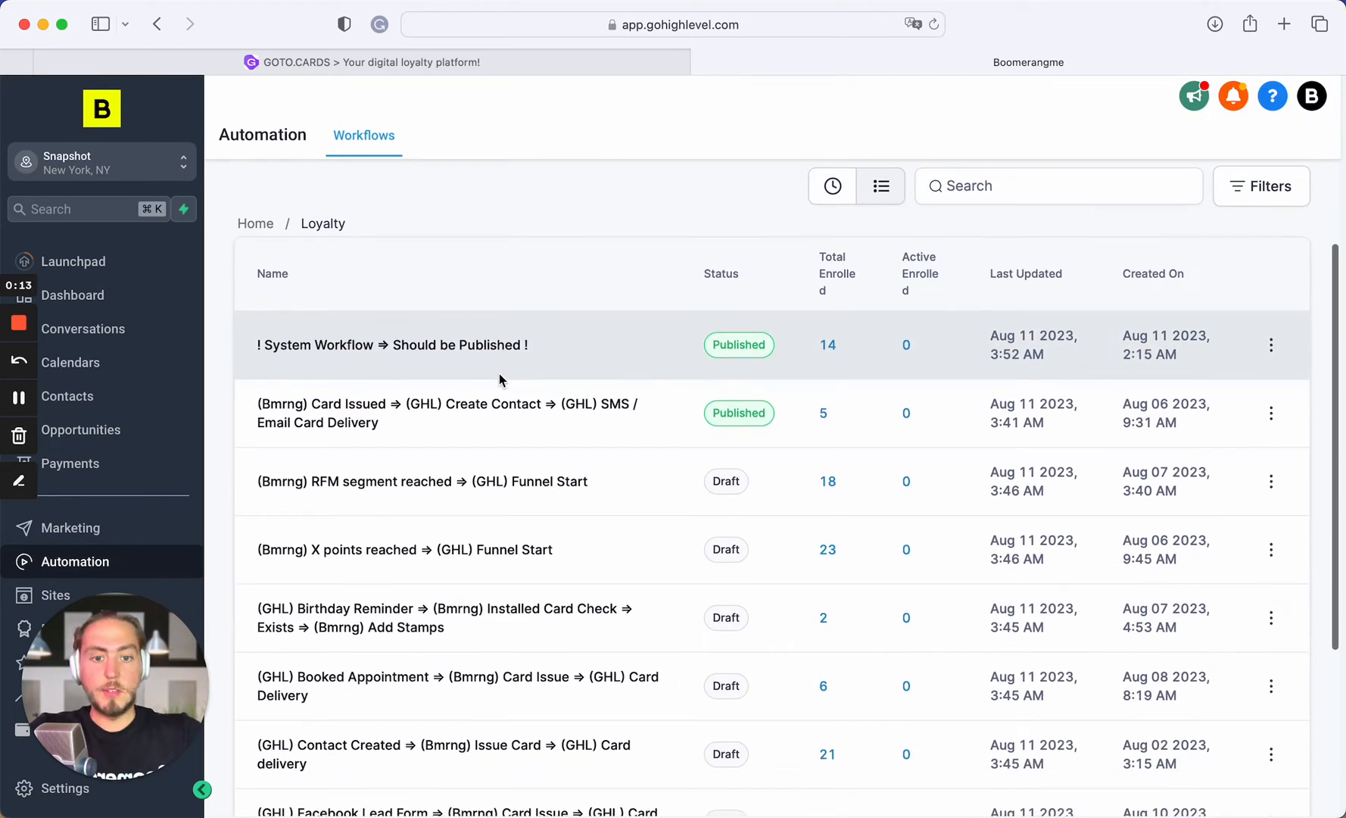
mouse_move(368, 423)
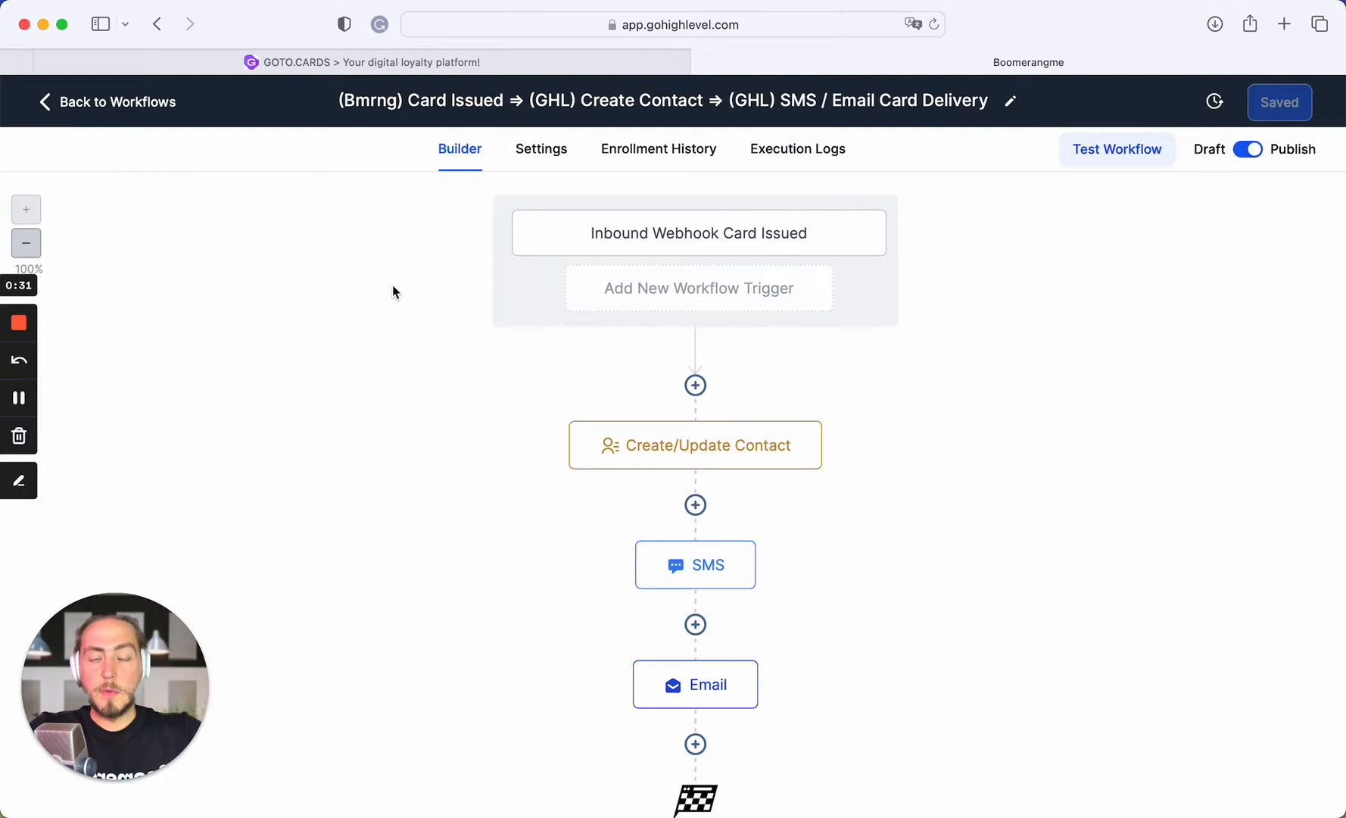
scroll(down, 3)
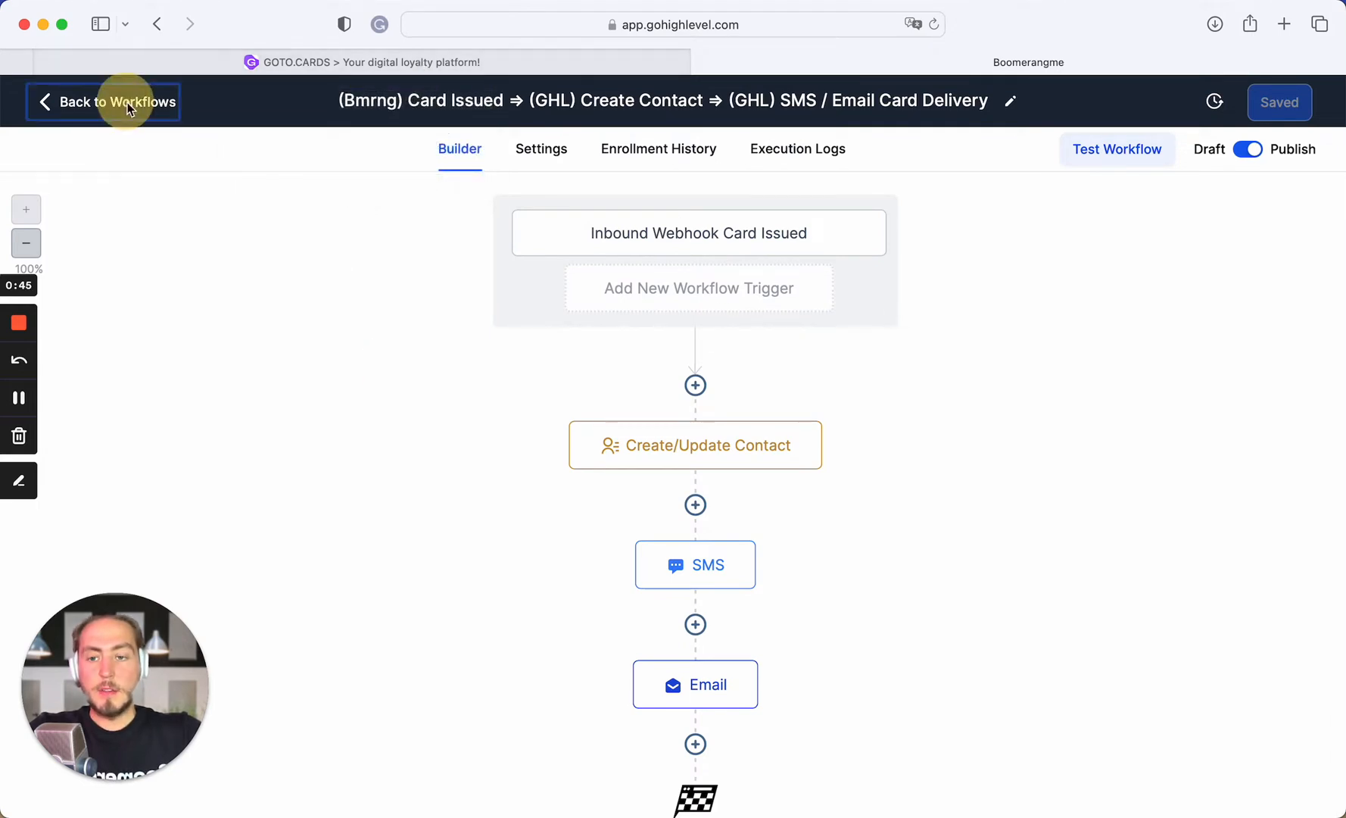
Step: View the Inbound Webhook Card Issued trigger's URL and payload, then switch to GOTO.CARDS
click(101, 102)
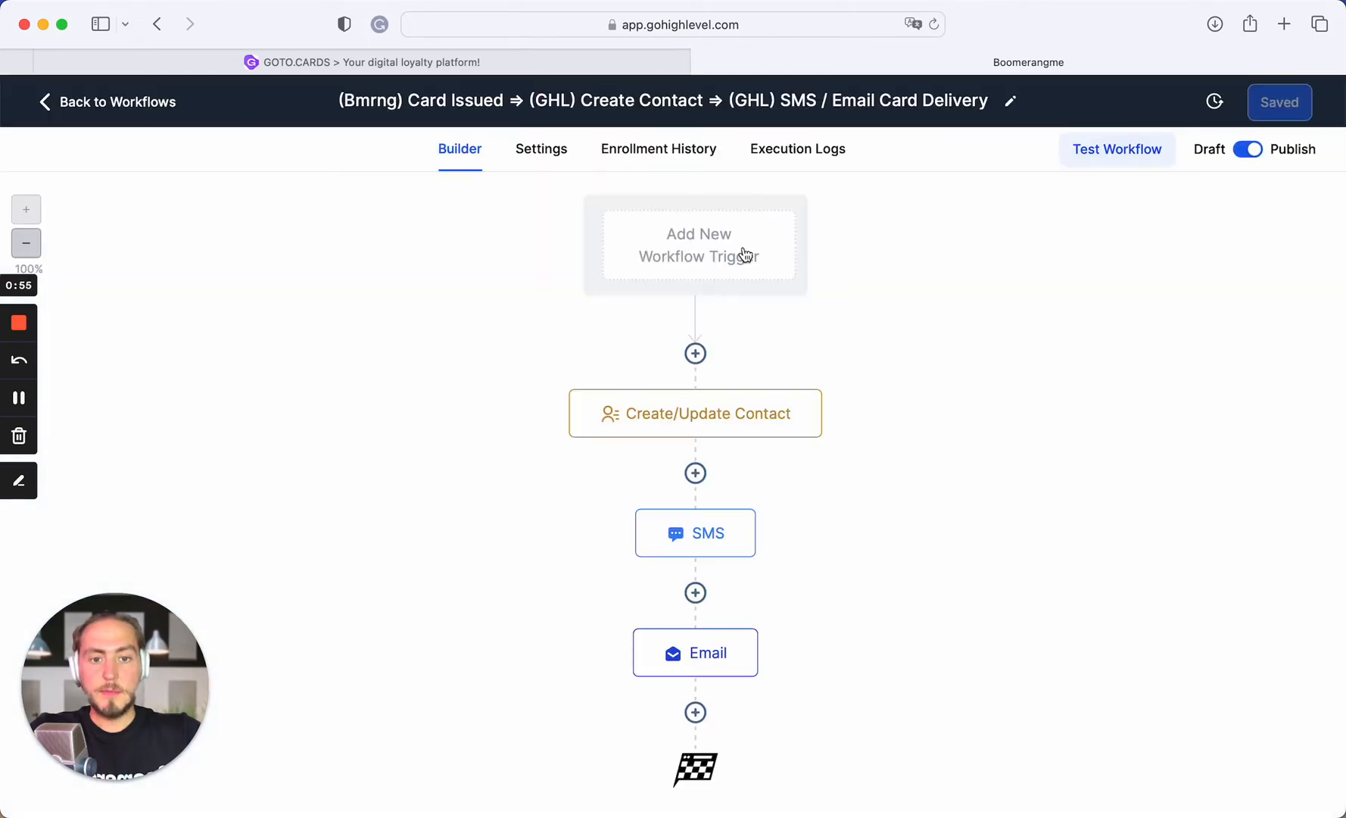
click(698, 245)
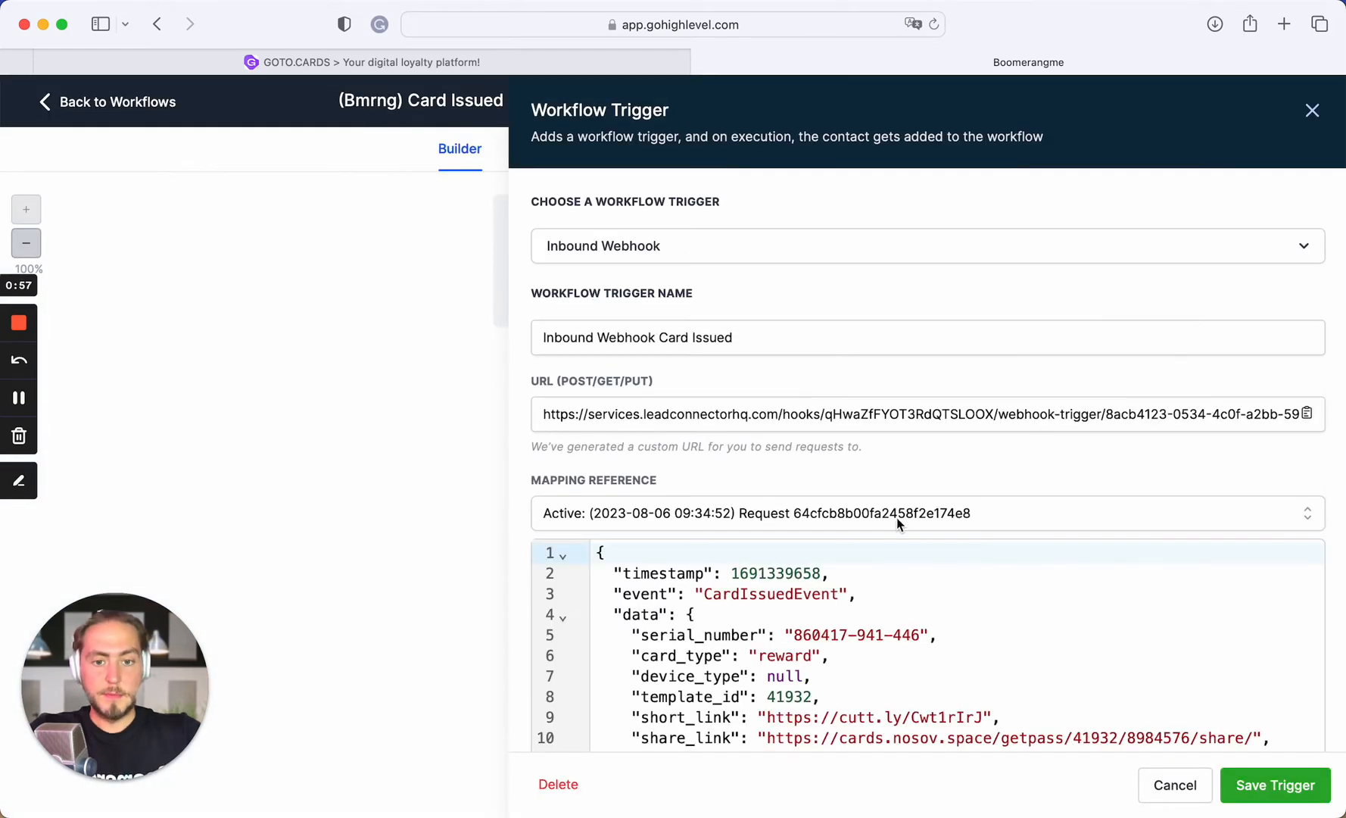
click(1307, 414)
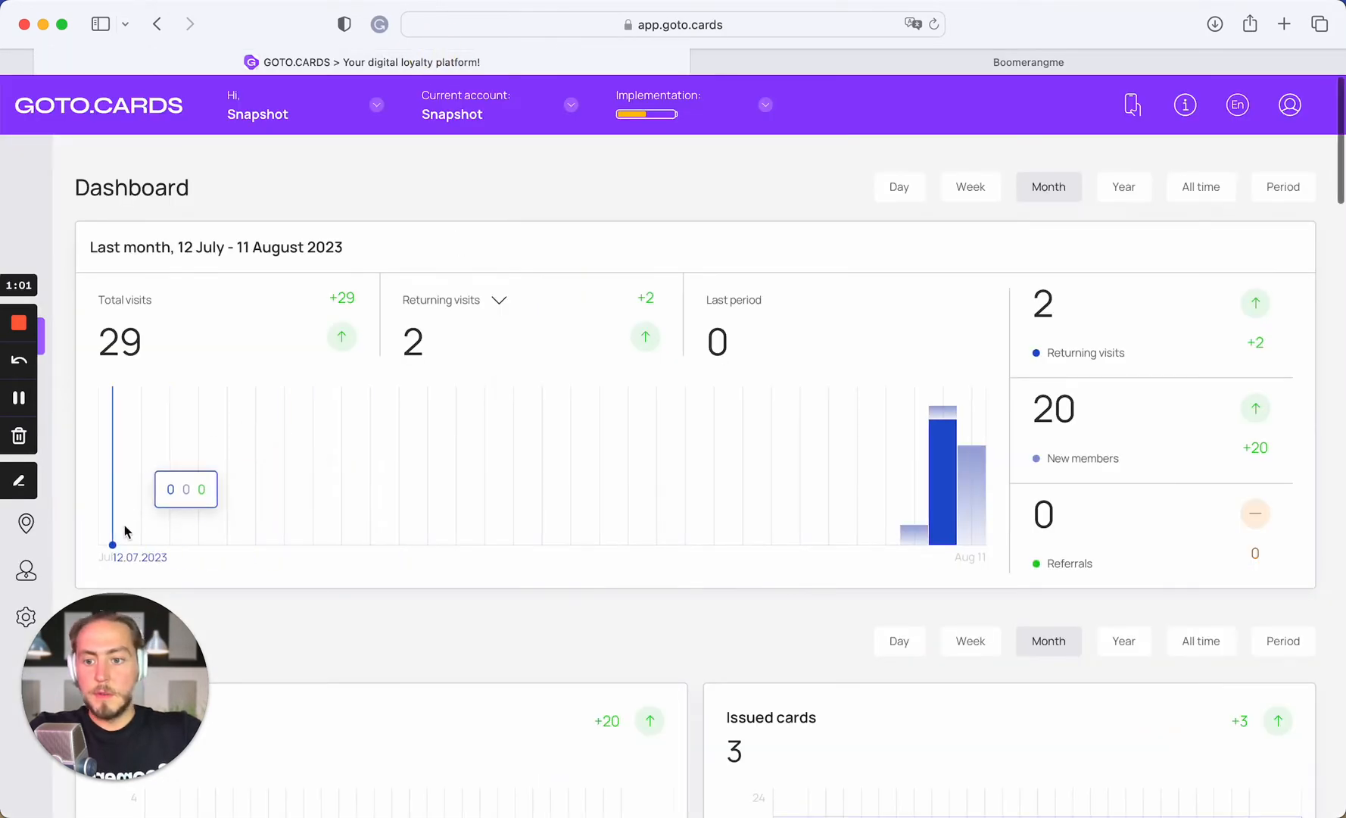
mouse_move(25, 618)
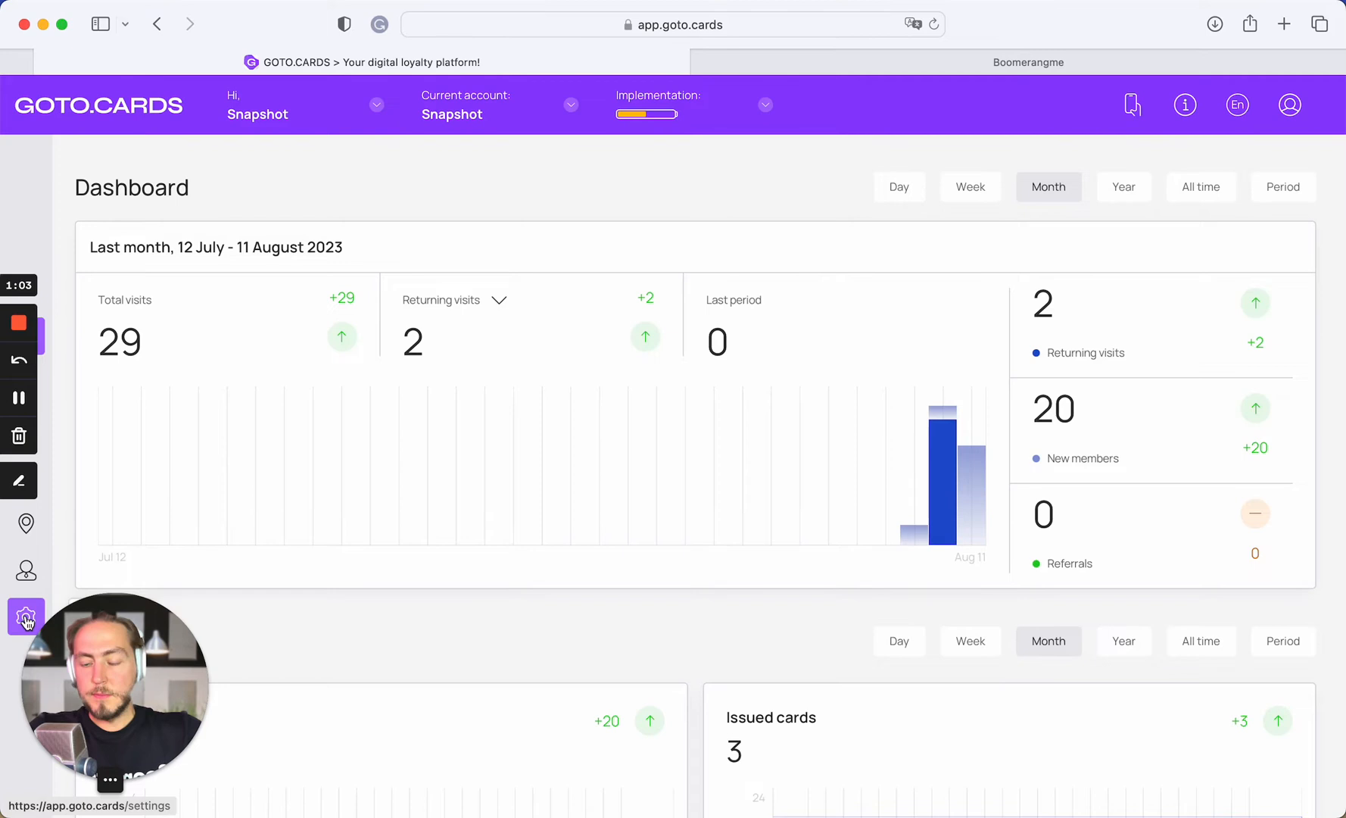
mouse_move(293, 112)
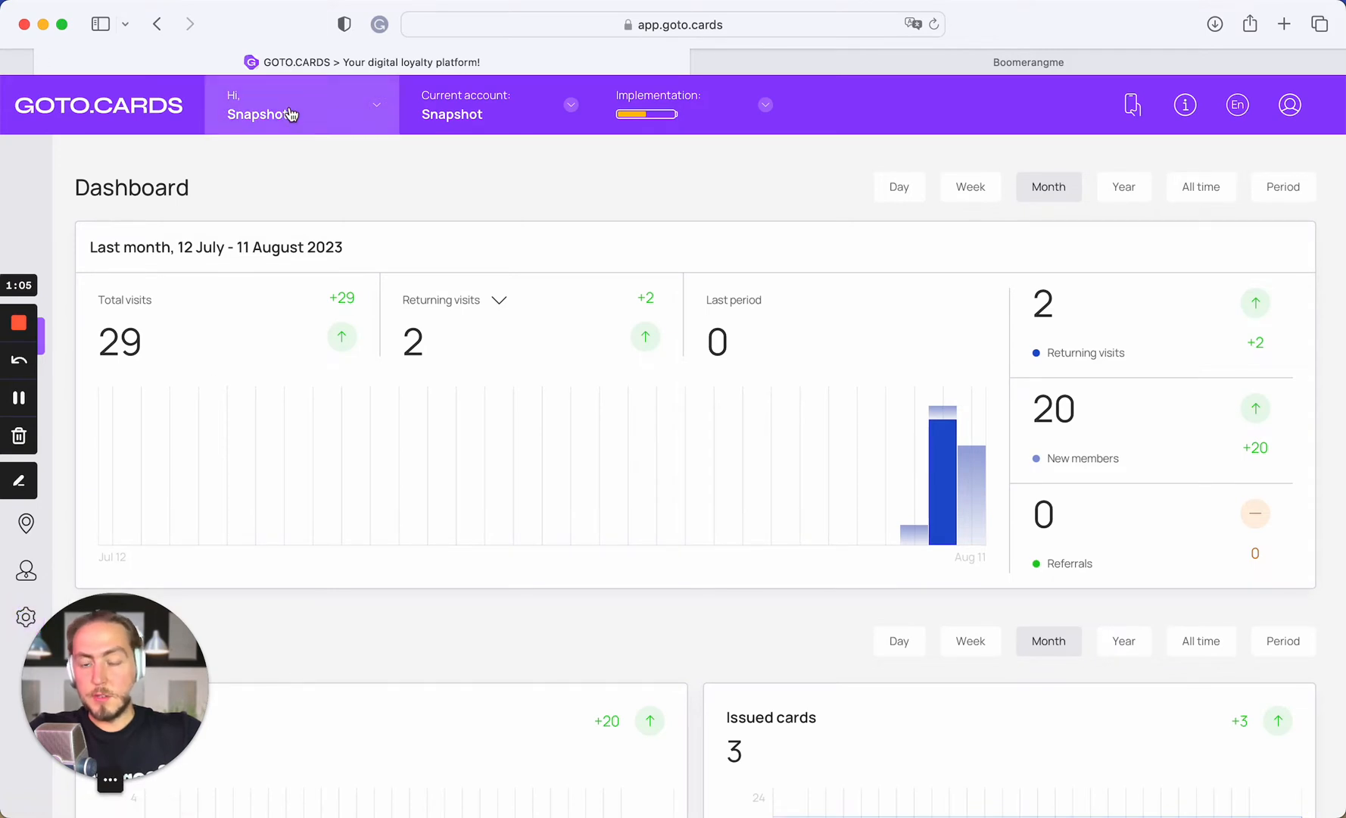
mouse_move(25, 616)
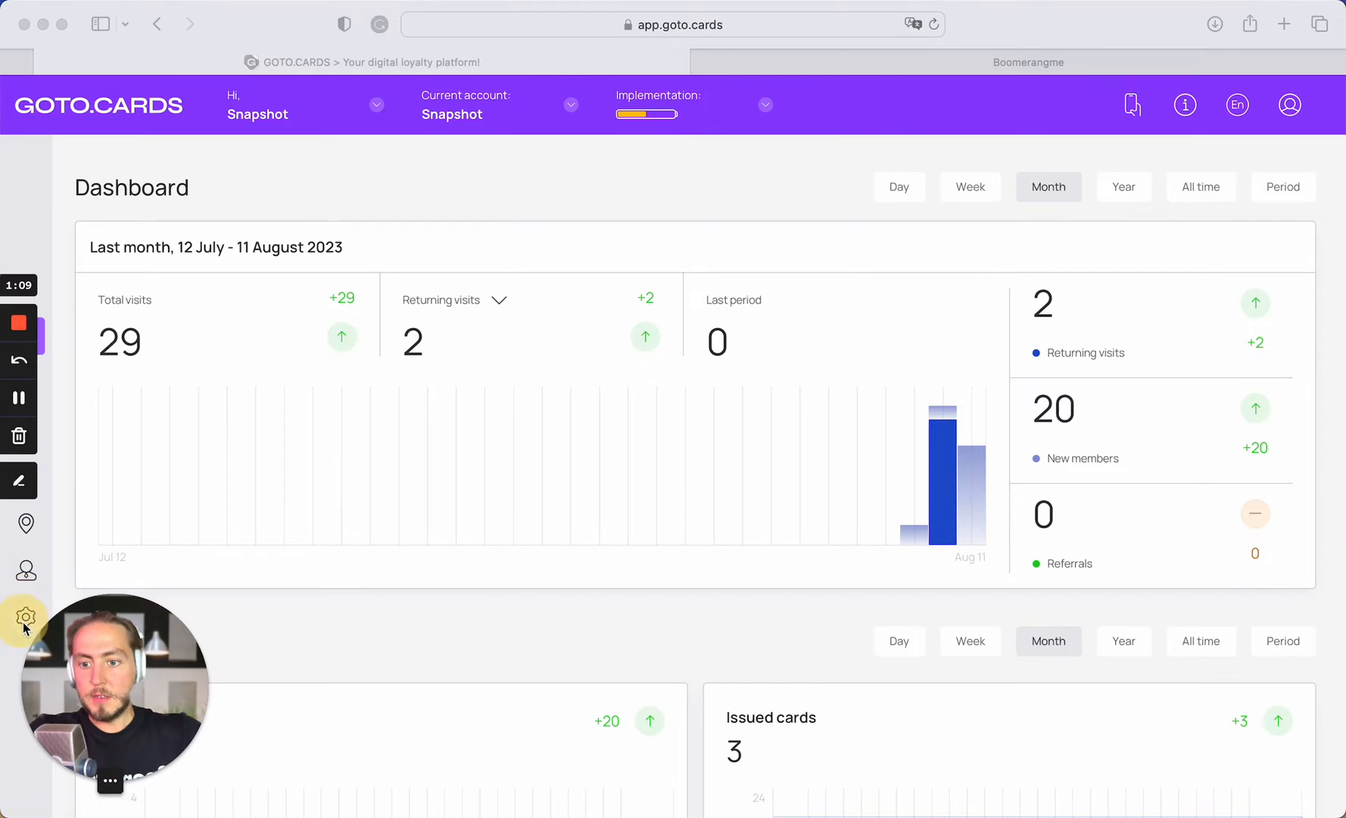
mouse_move(24, 569)
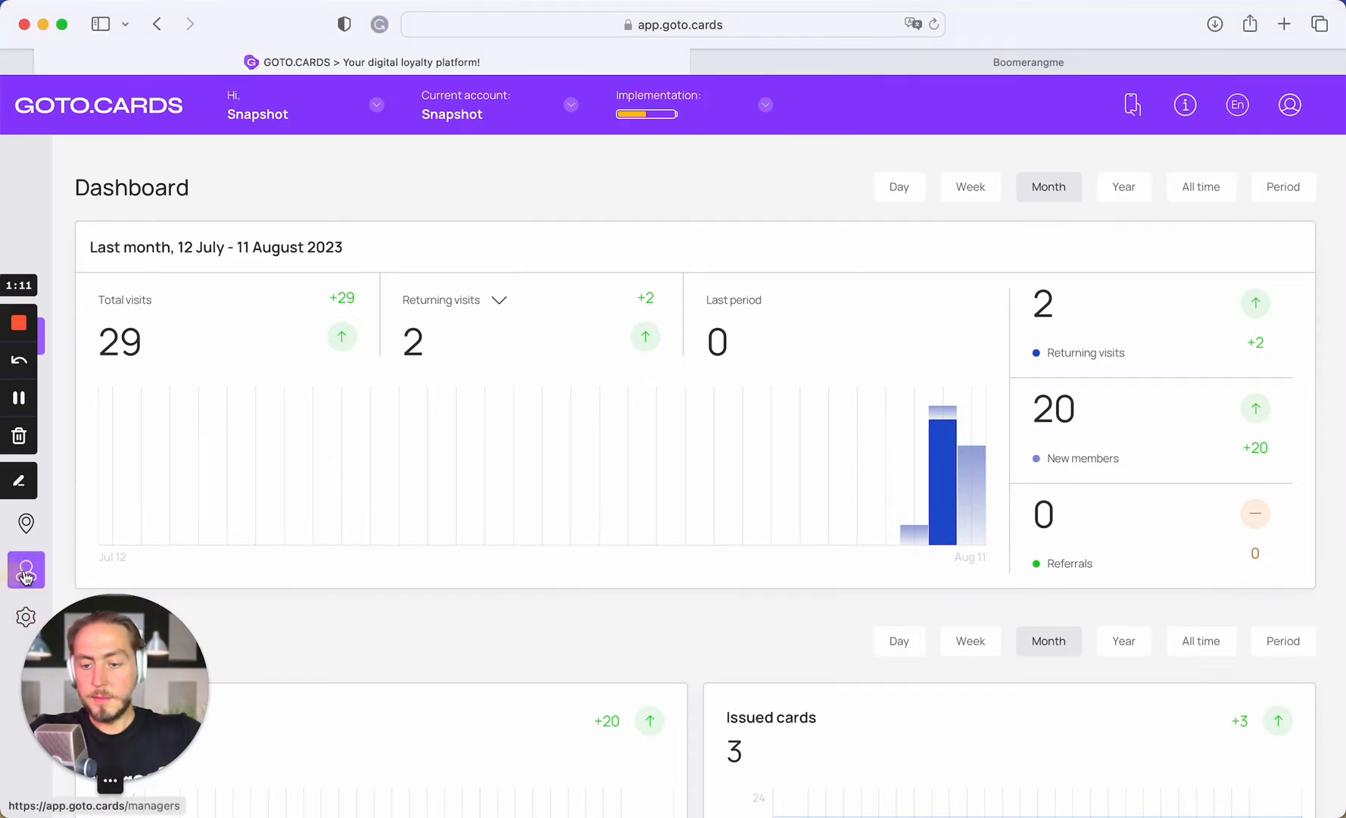
Step: Add a webhook in Settings > Webhooks with the GoHighLevel trigger URL and the Card issued event
click(24, 616)
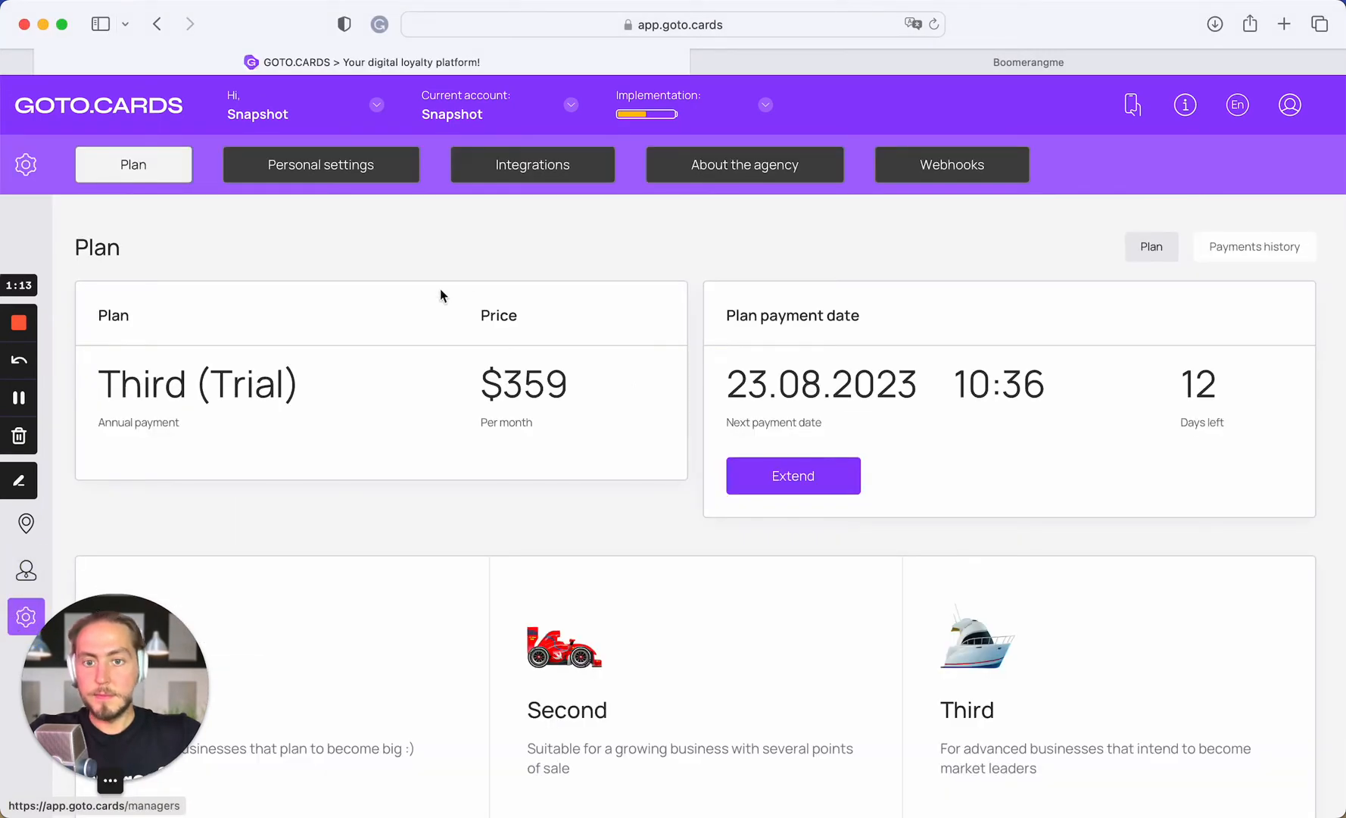
click(951, 163)
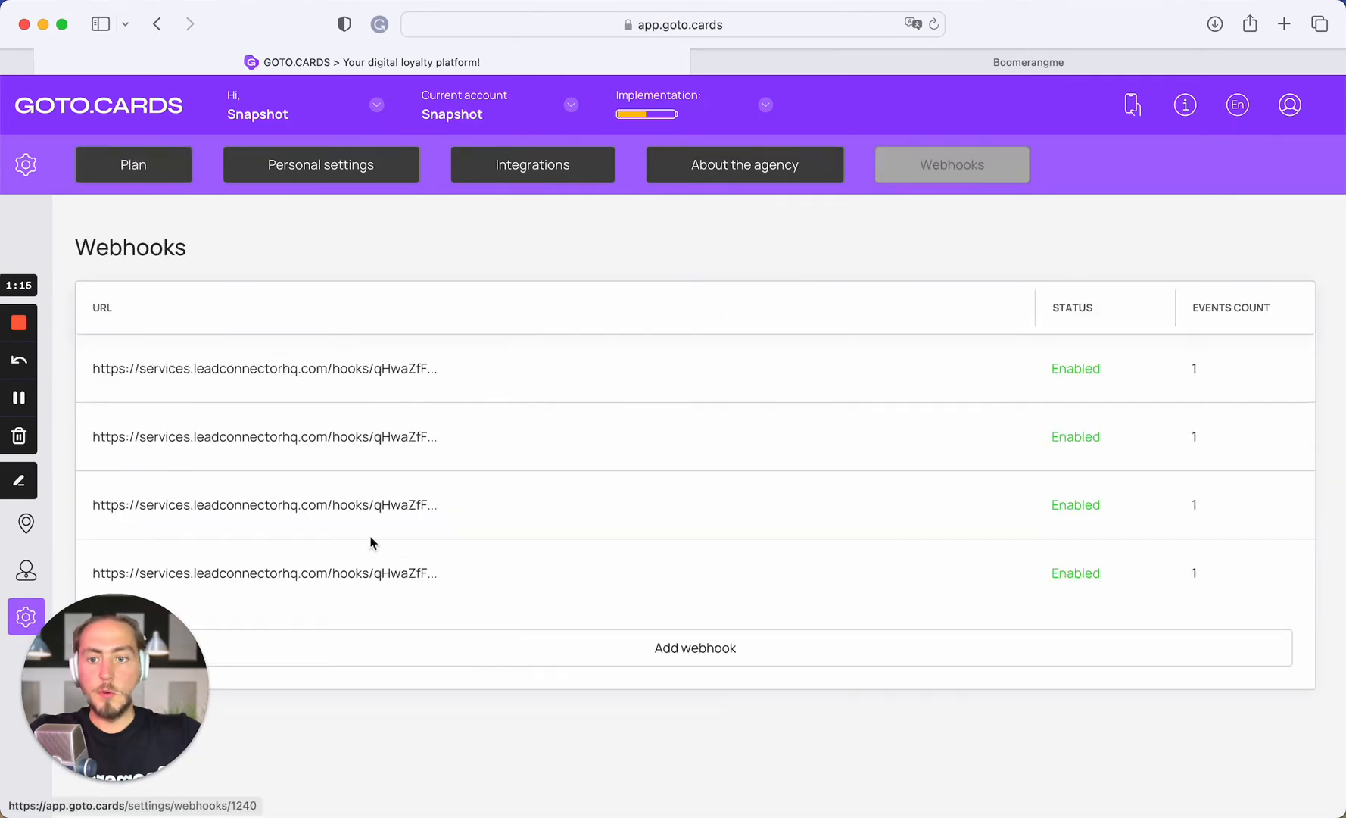
click(695, 648)
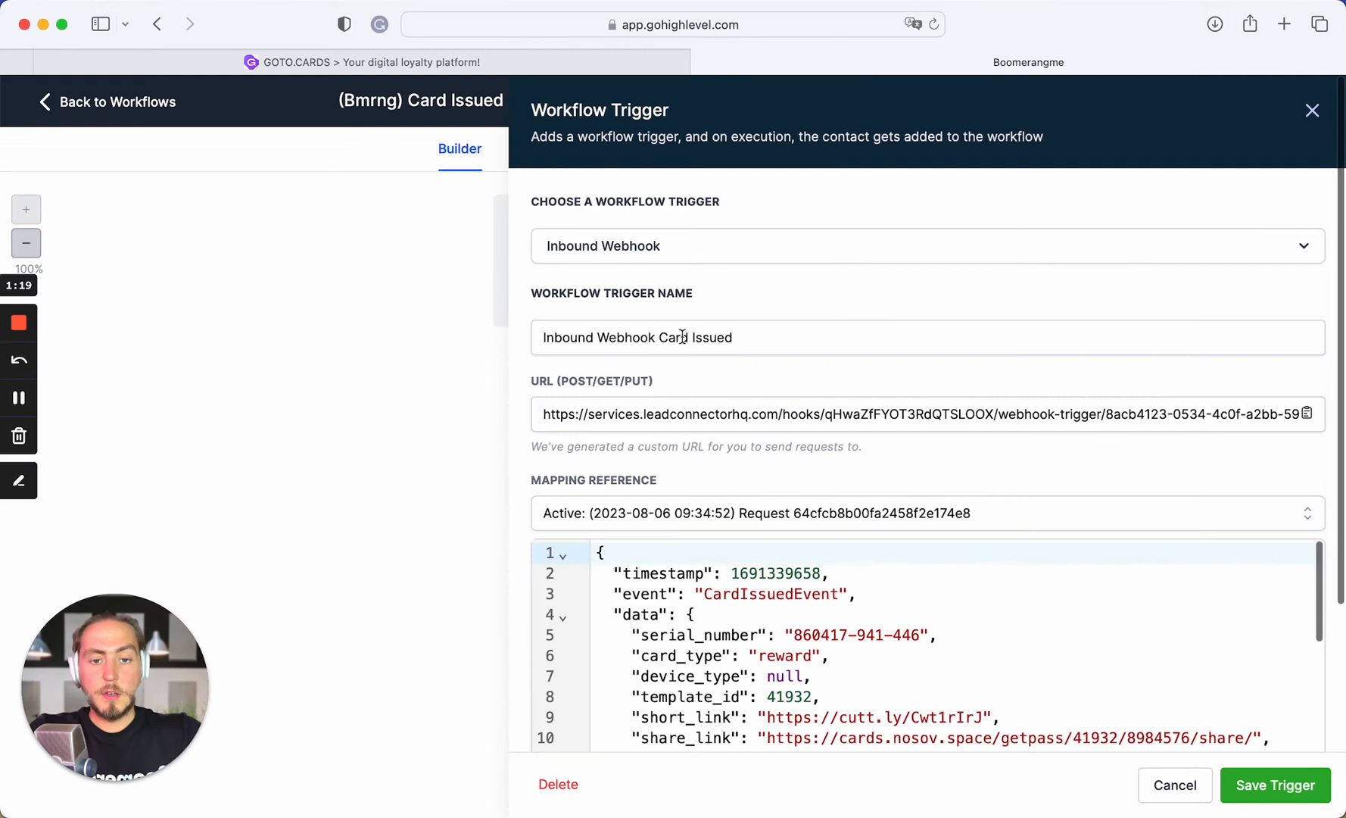
double_click(695, 336)
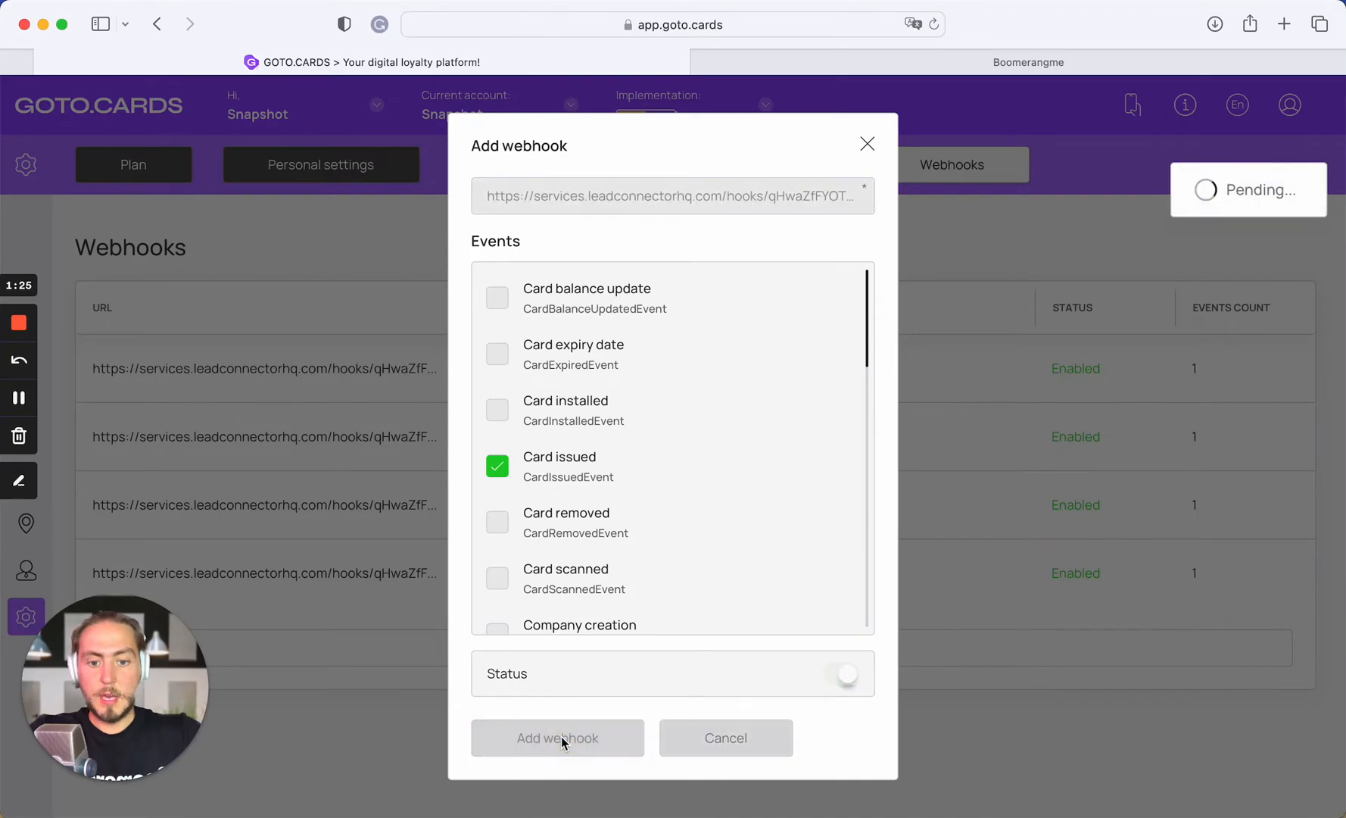
click(557, 738)
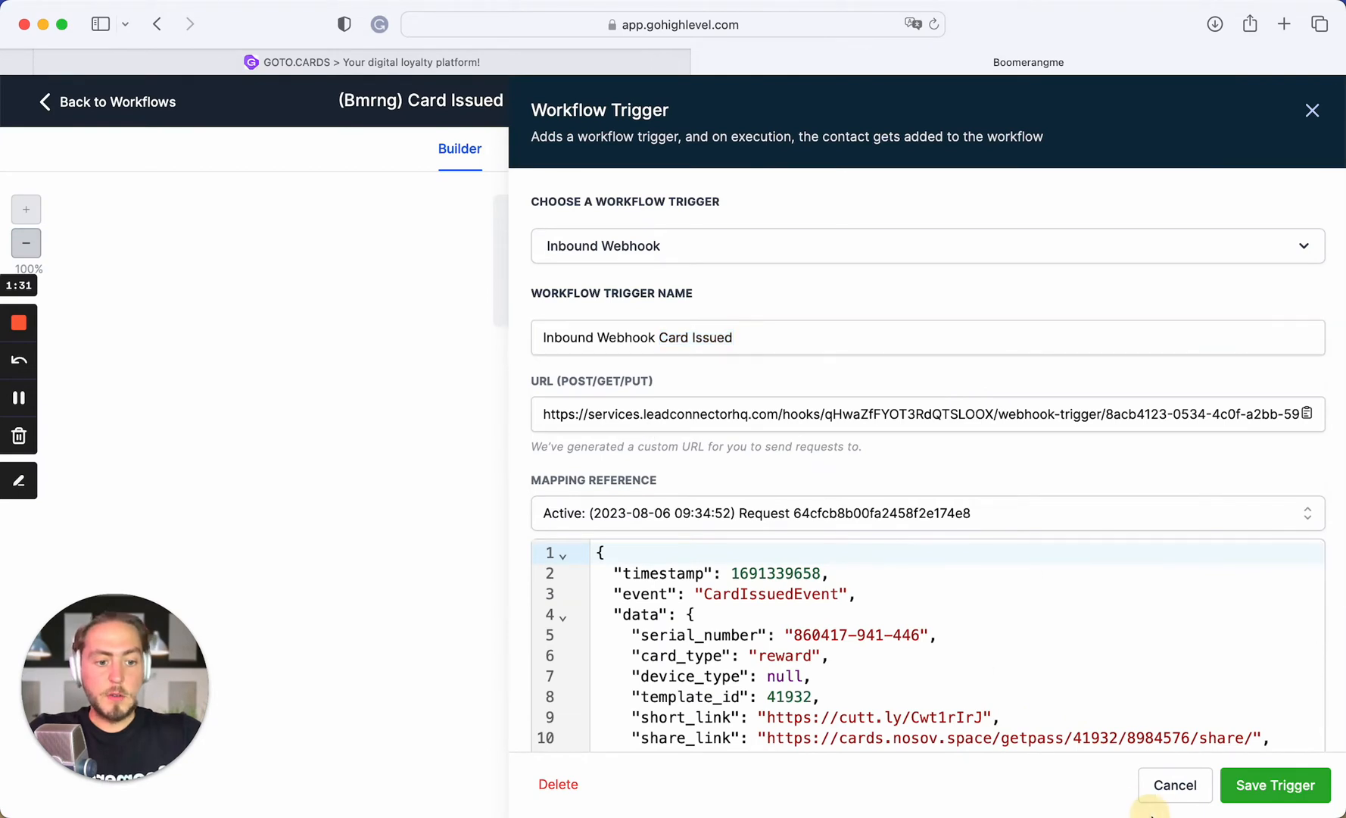
click(1274, 784)
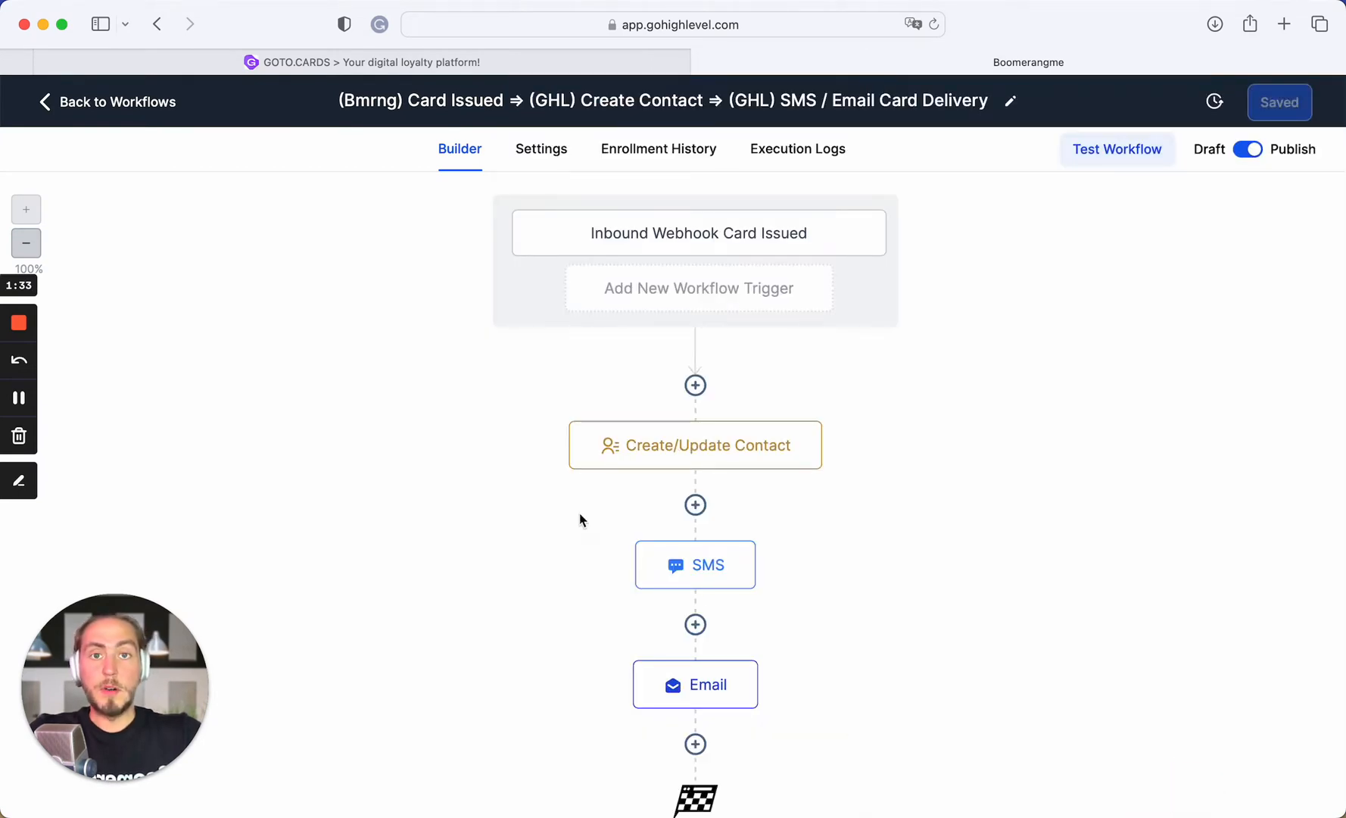
mouse_move(621, 168)
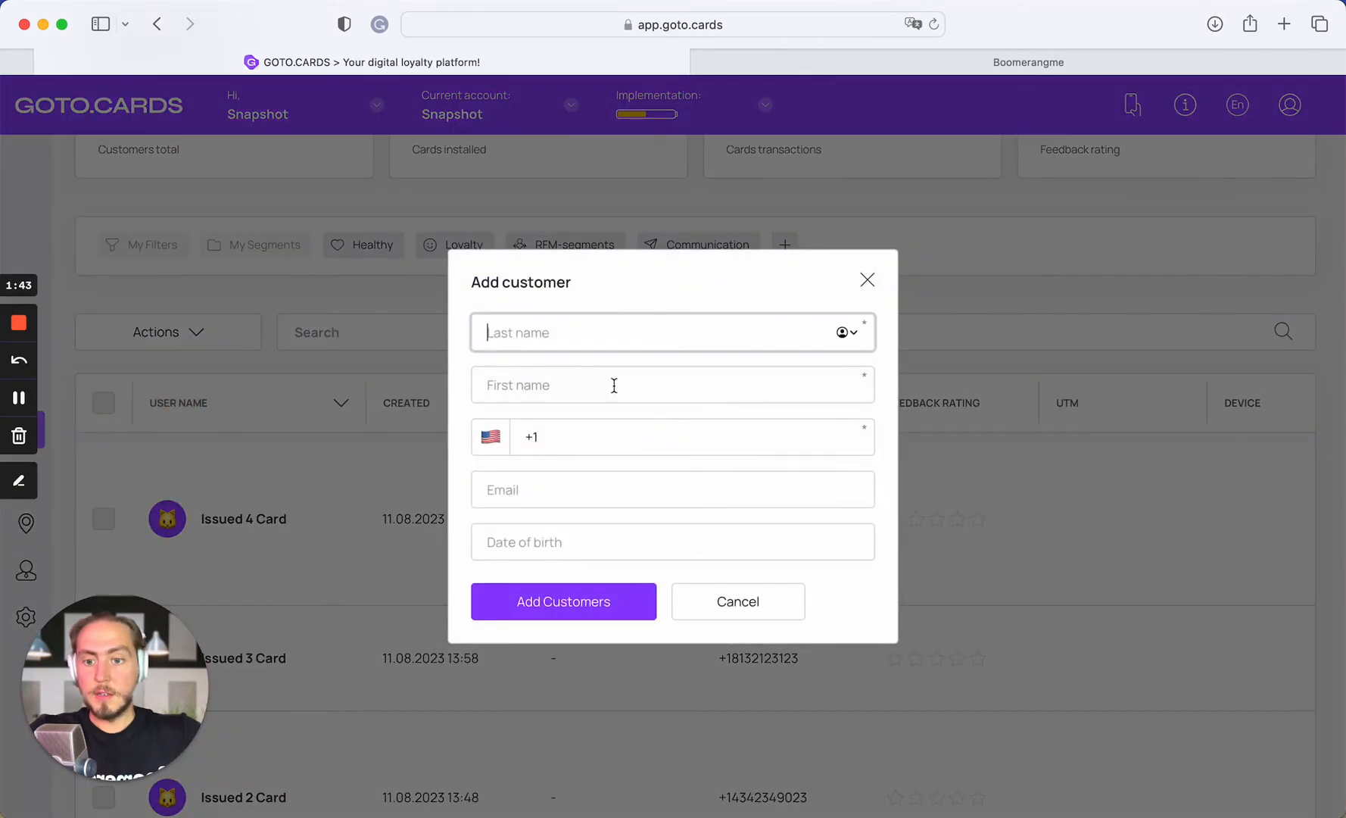
Step: Add customer 'Card issued 5' with phone and email in the Add customer dialog
text(Card)
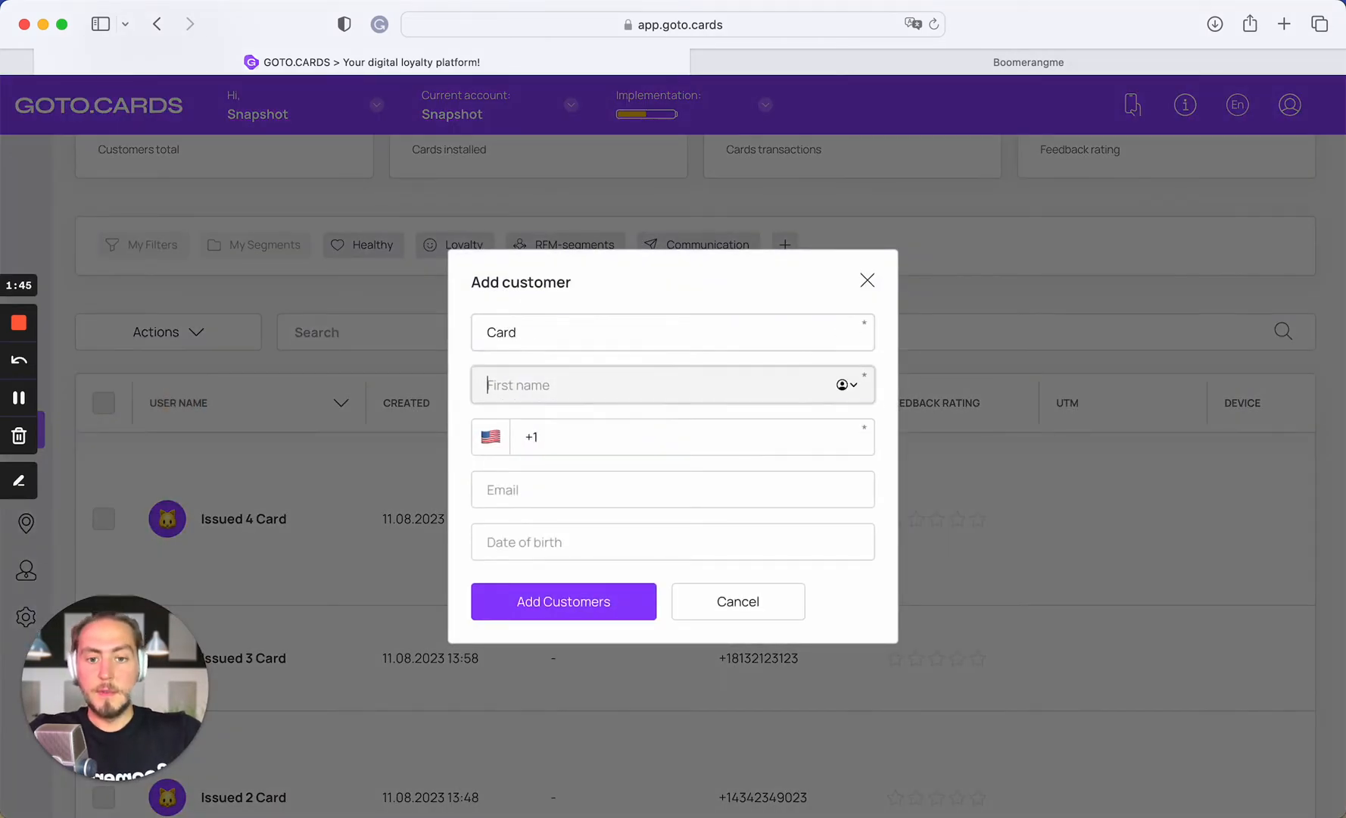
text(issued)
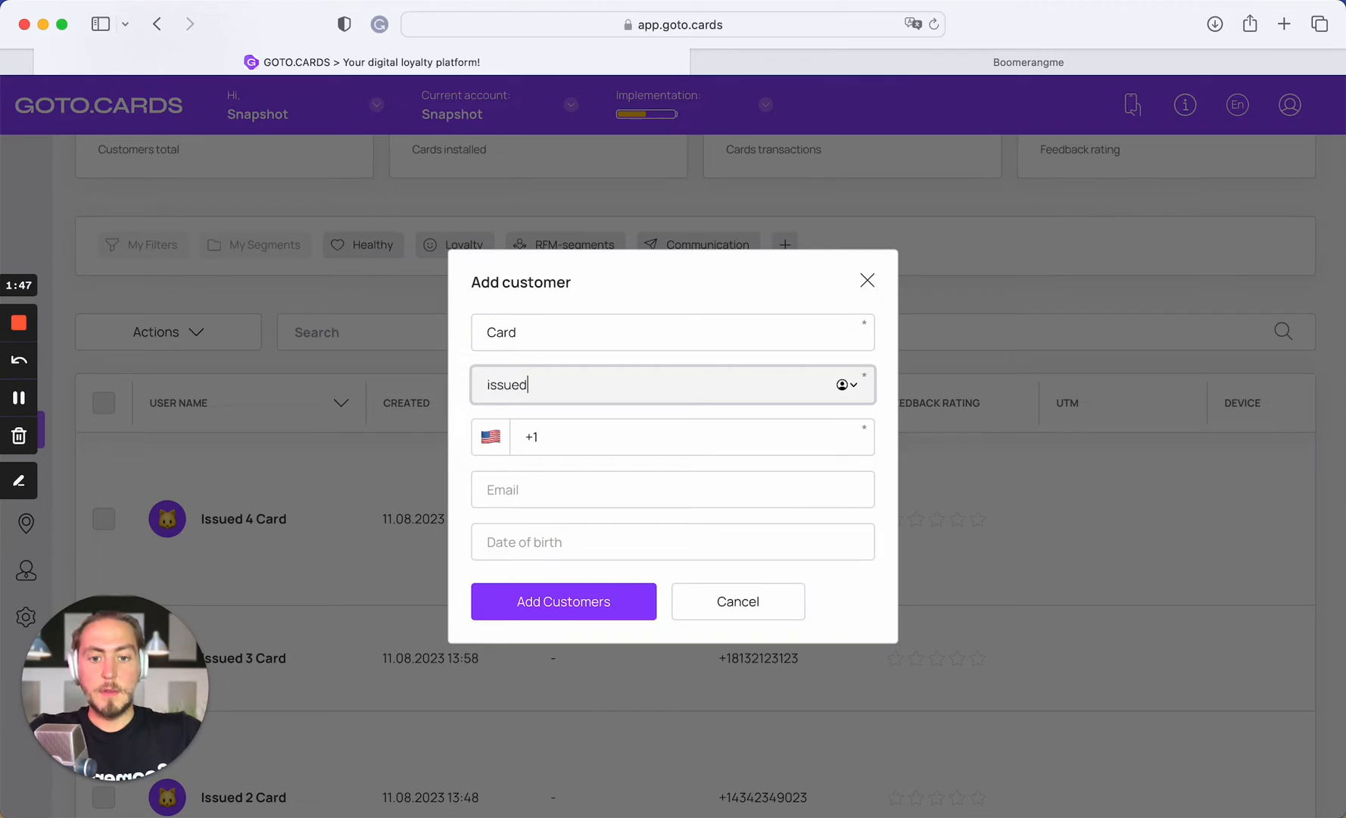
text(5)
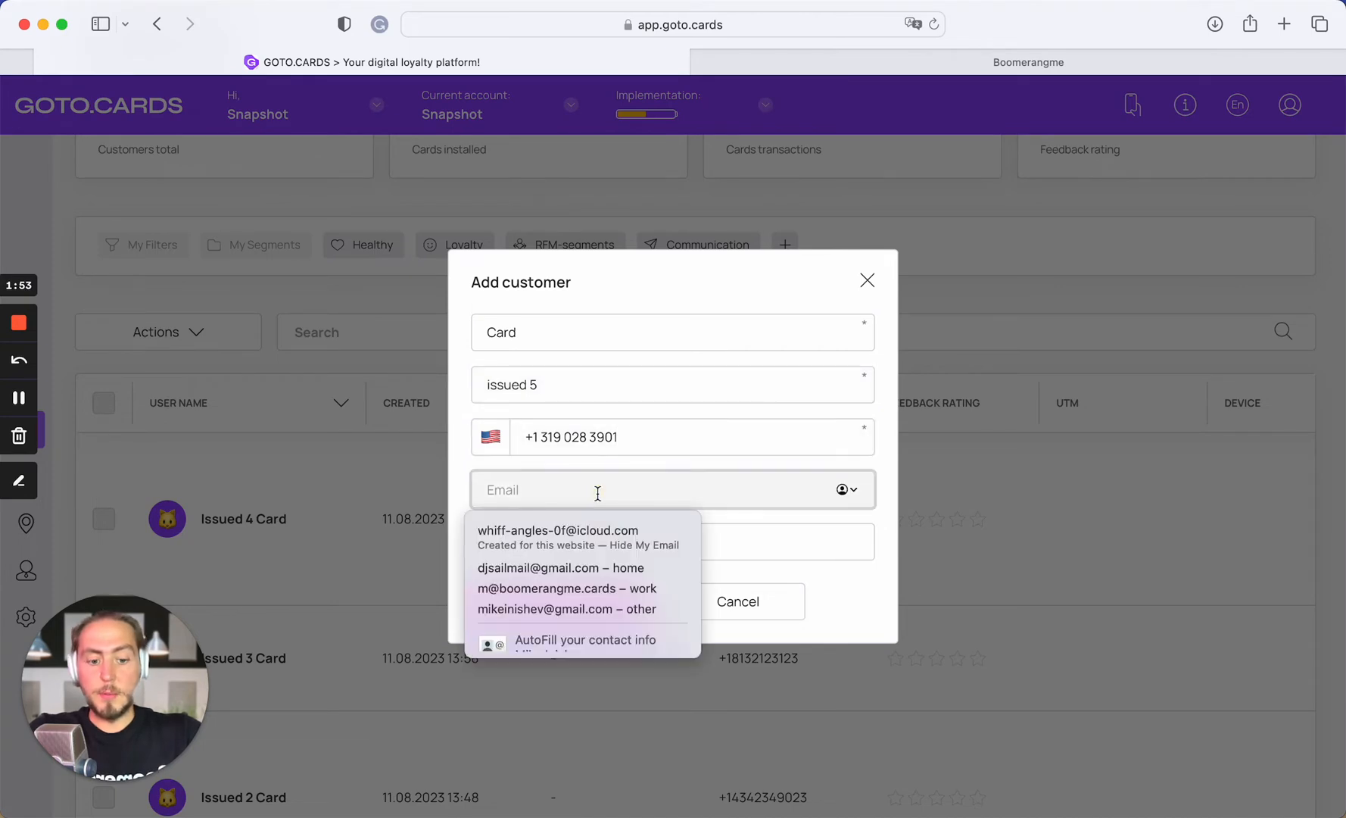
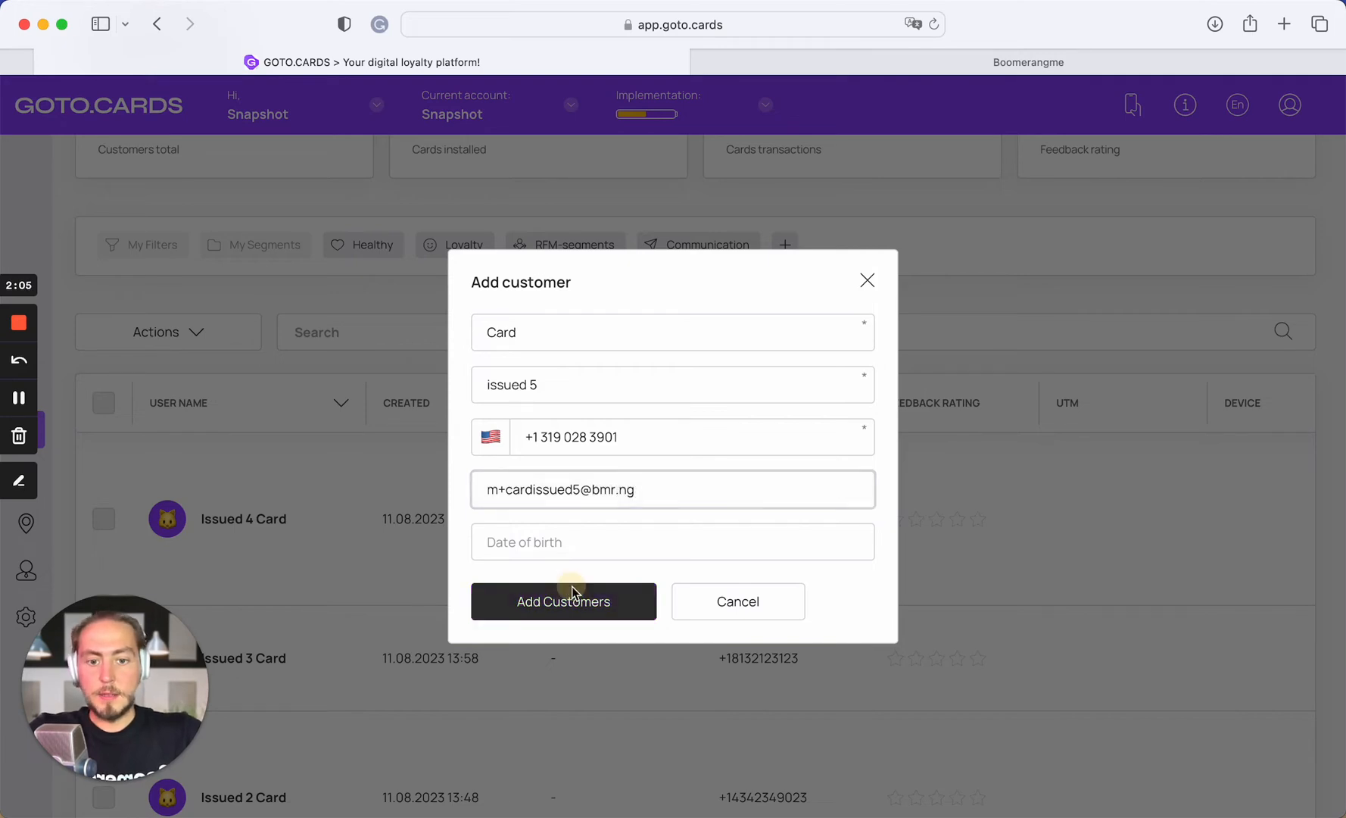
click(563, 599)
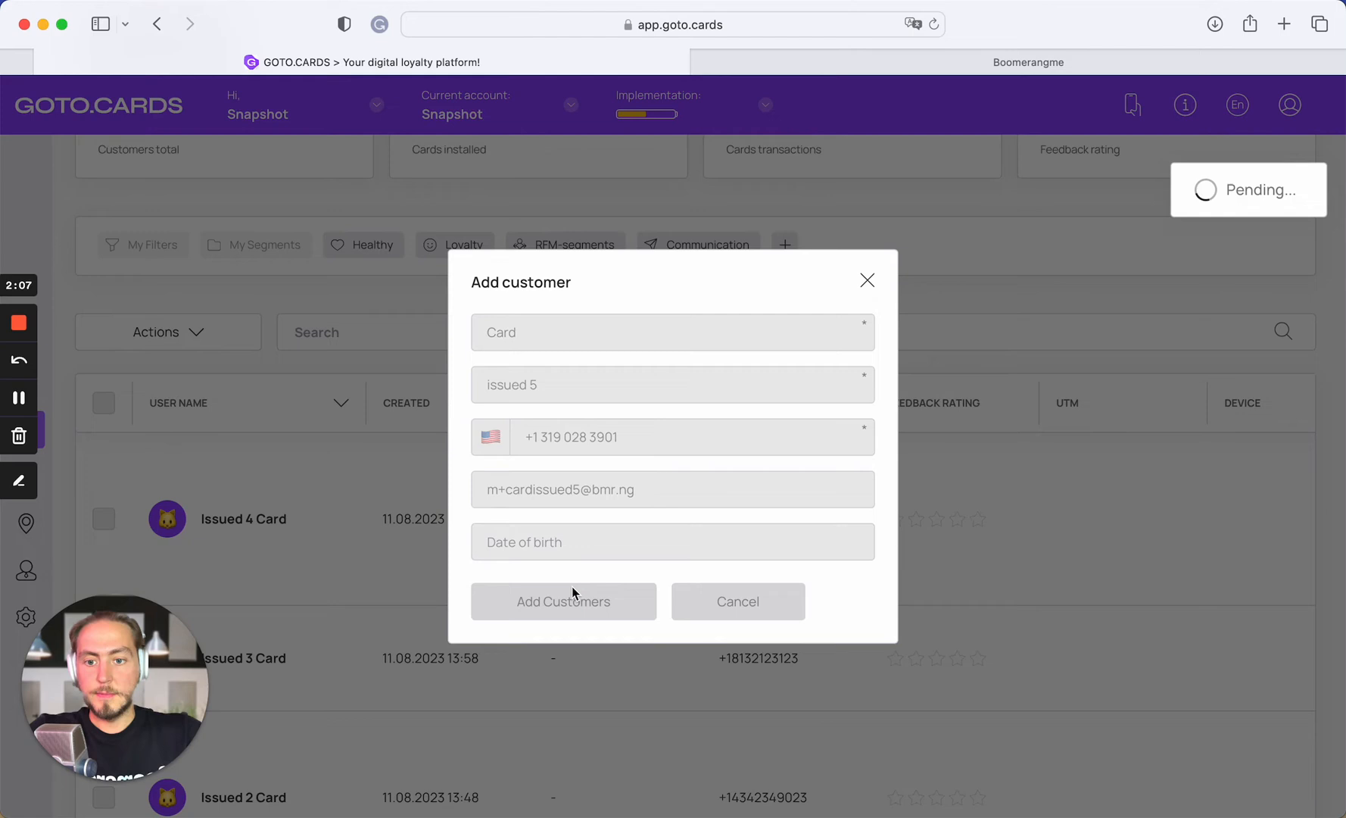
click(1028, 62)
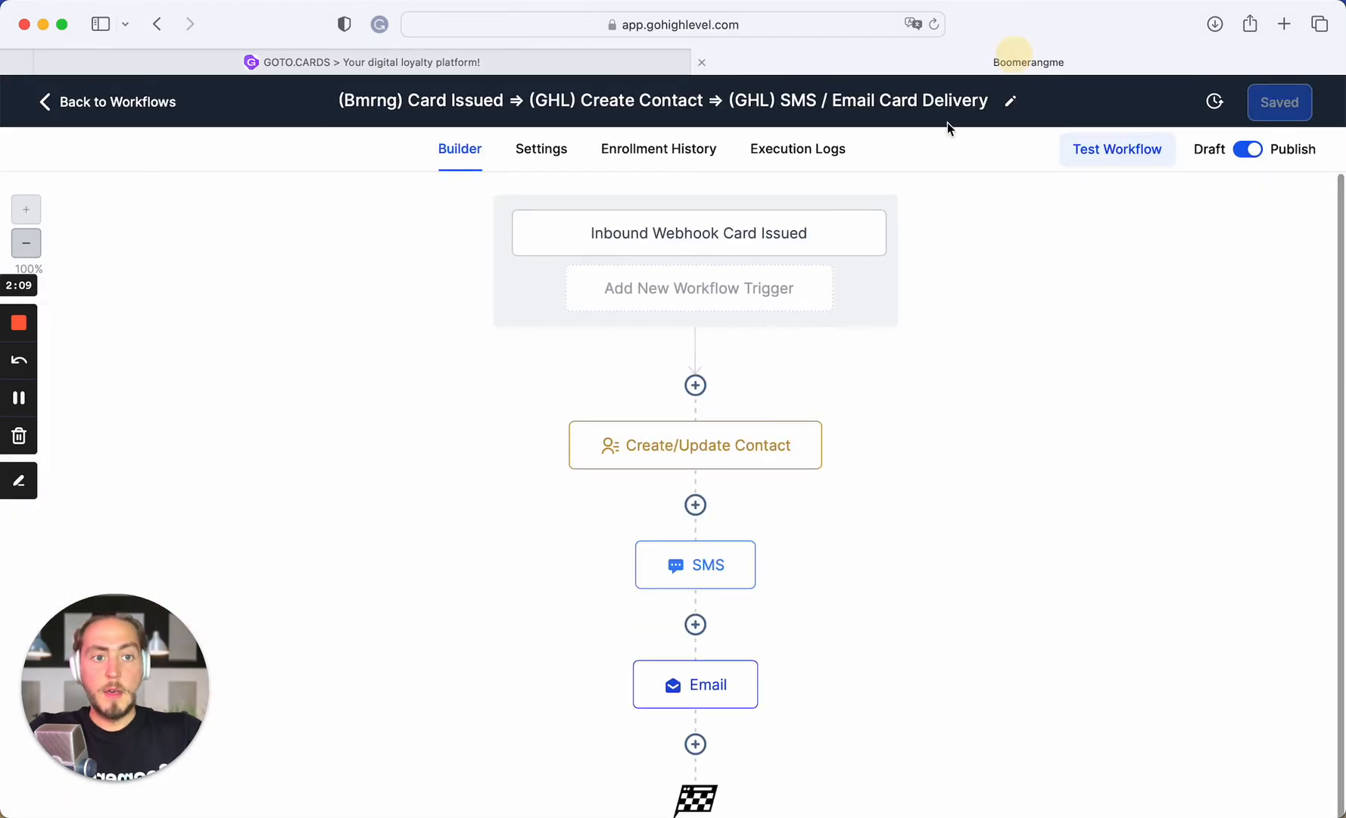
mouse_move(412, 303)
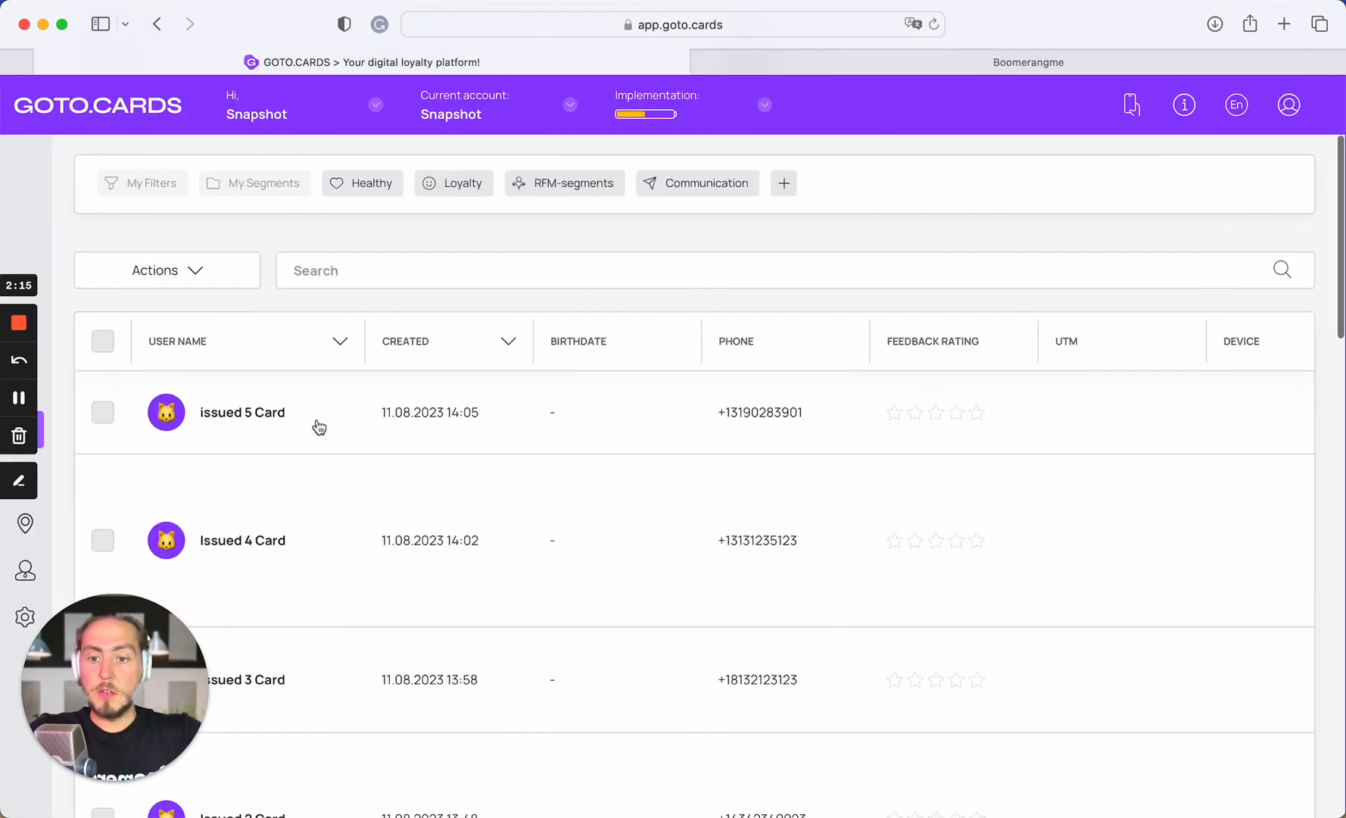
Step: Issue Stamp card Nº 1 to the issued 5 Card customer via Actions > Card issue
click(166, 270)
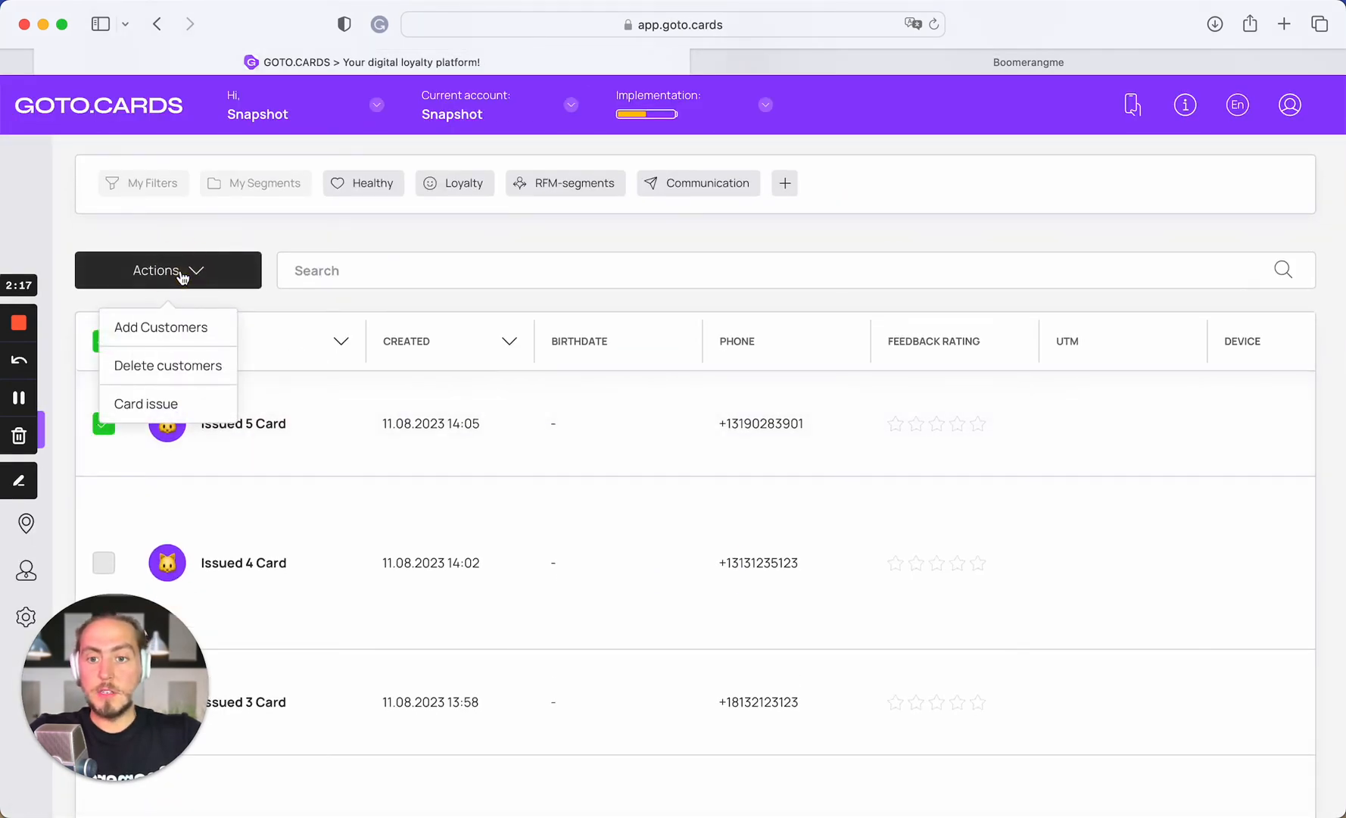
click(147, 404)
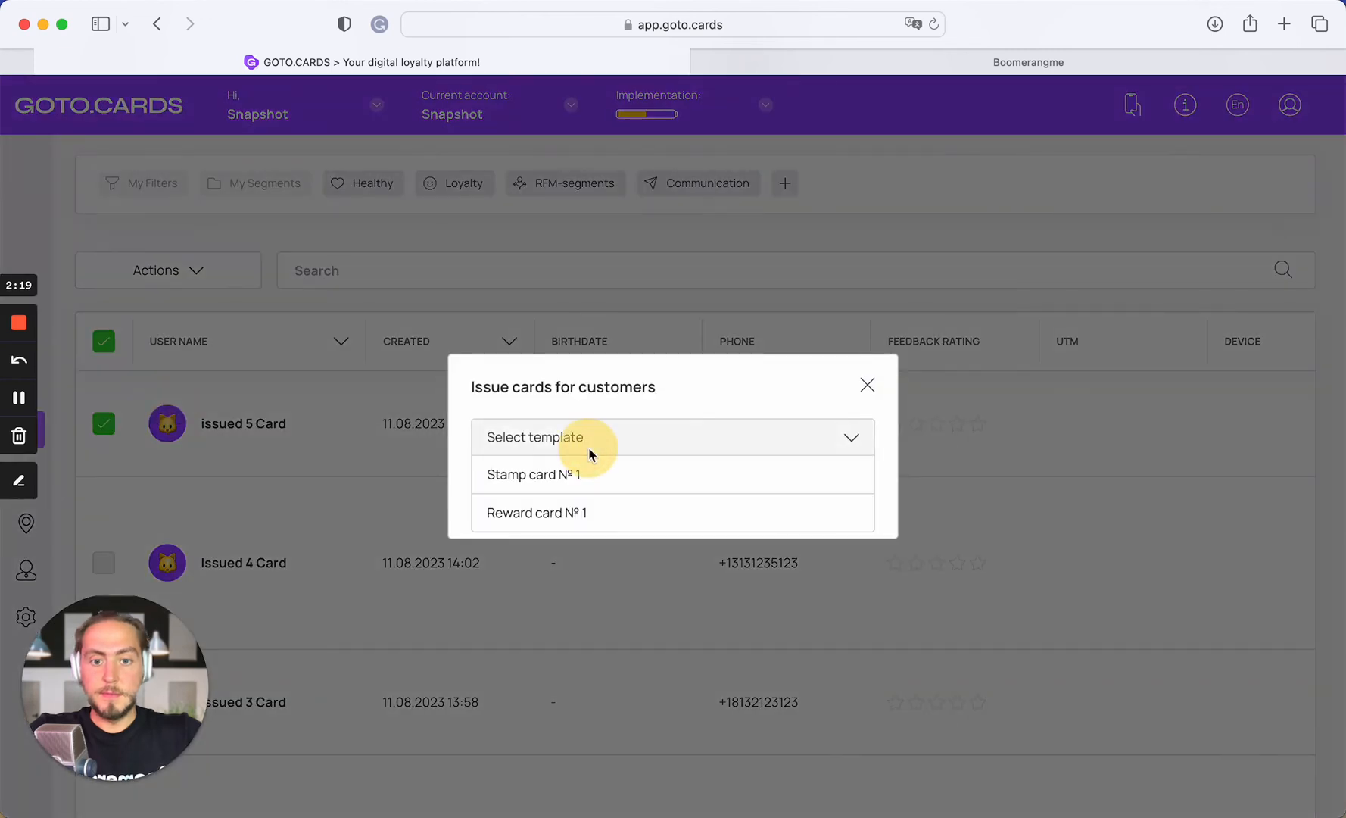
click(539, 474)
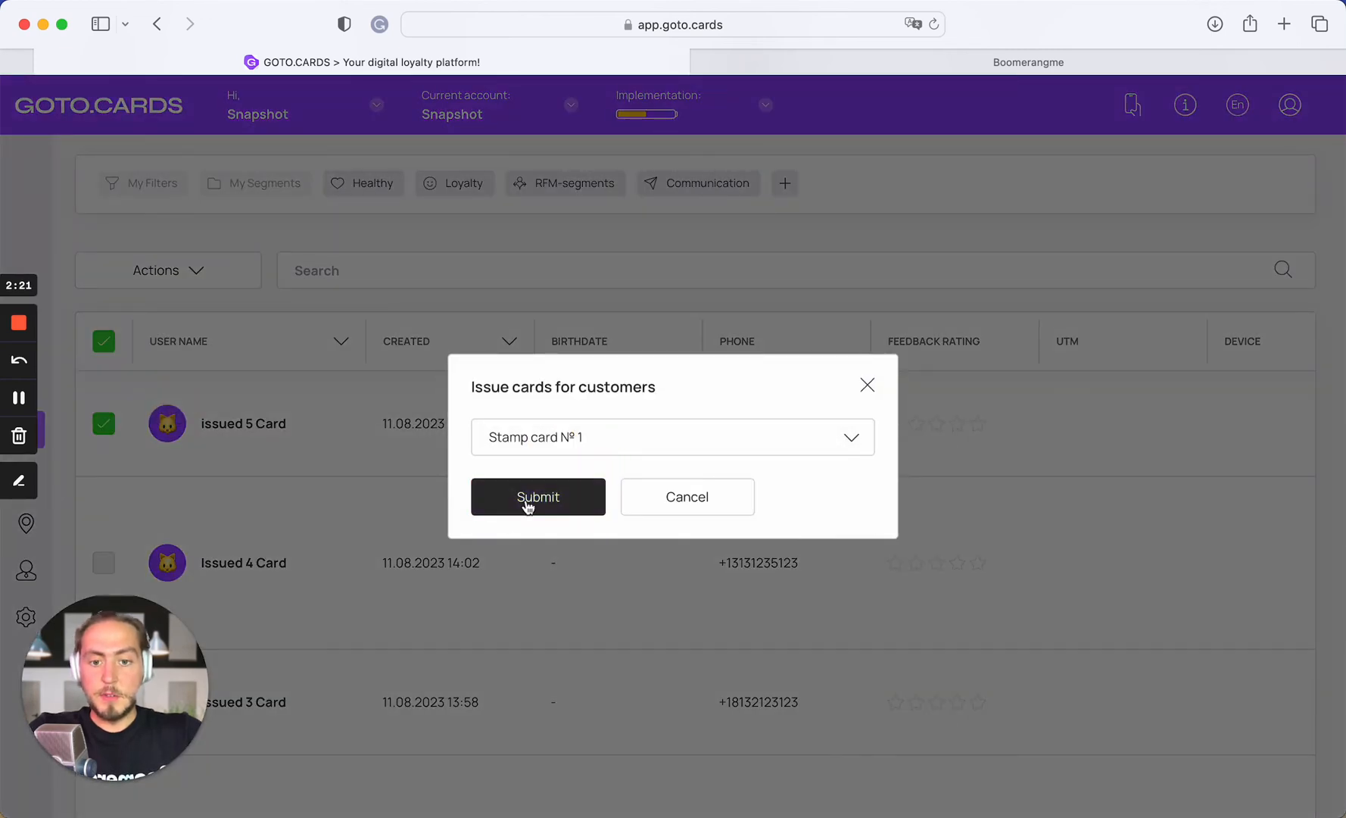
click(538, 496)
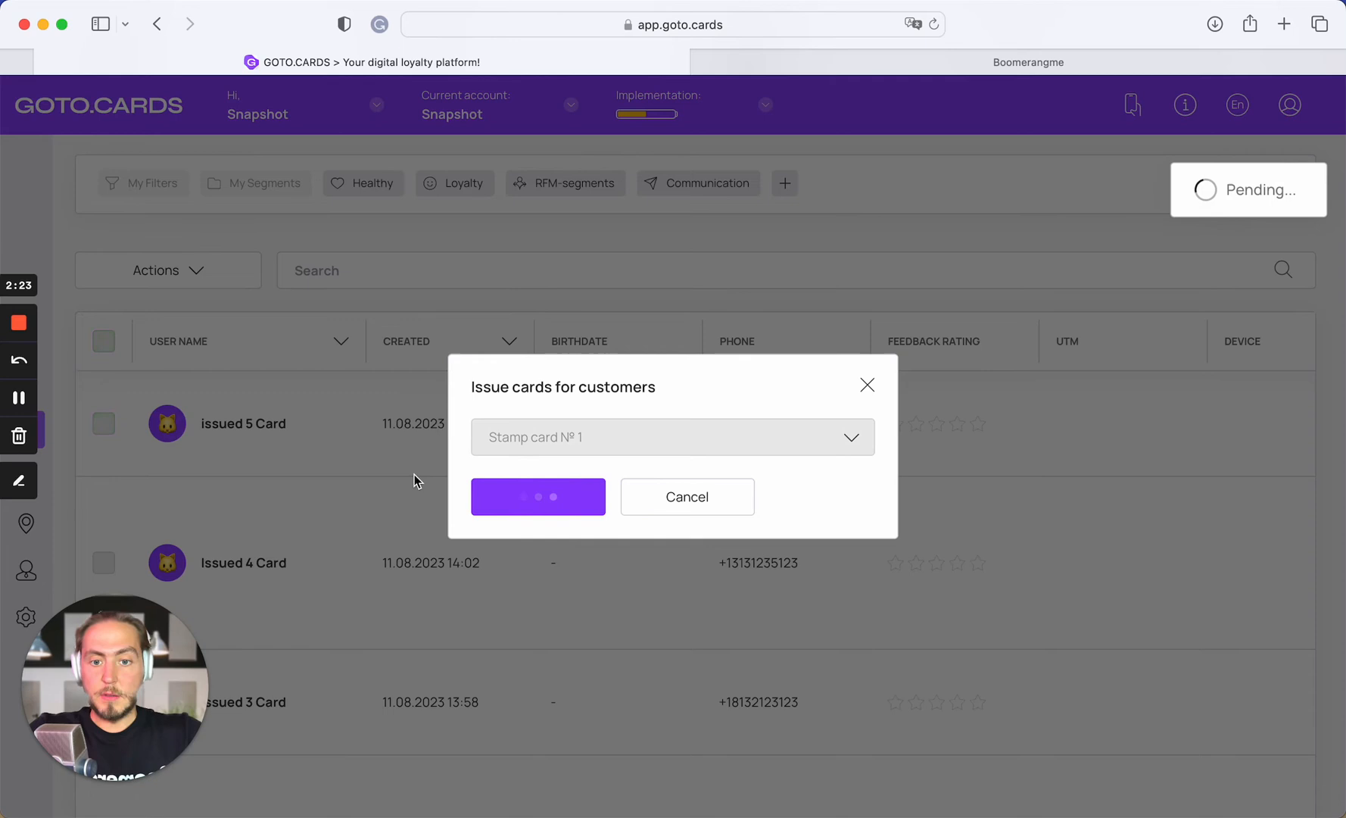
click(537, 497)
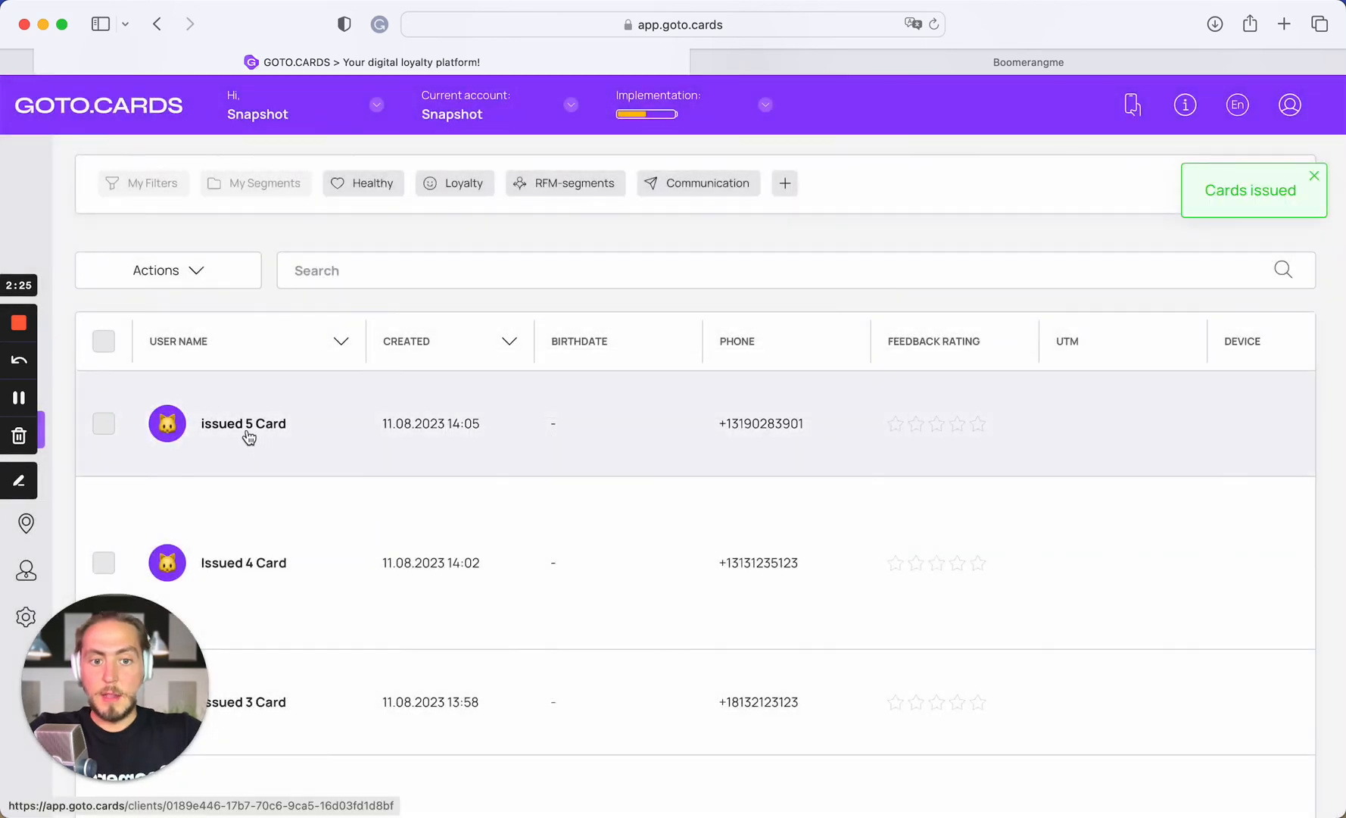
Step: Review the issued 5 Card profile's Stamp card with Not installed status and serial number
click(242, 424)
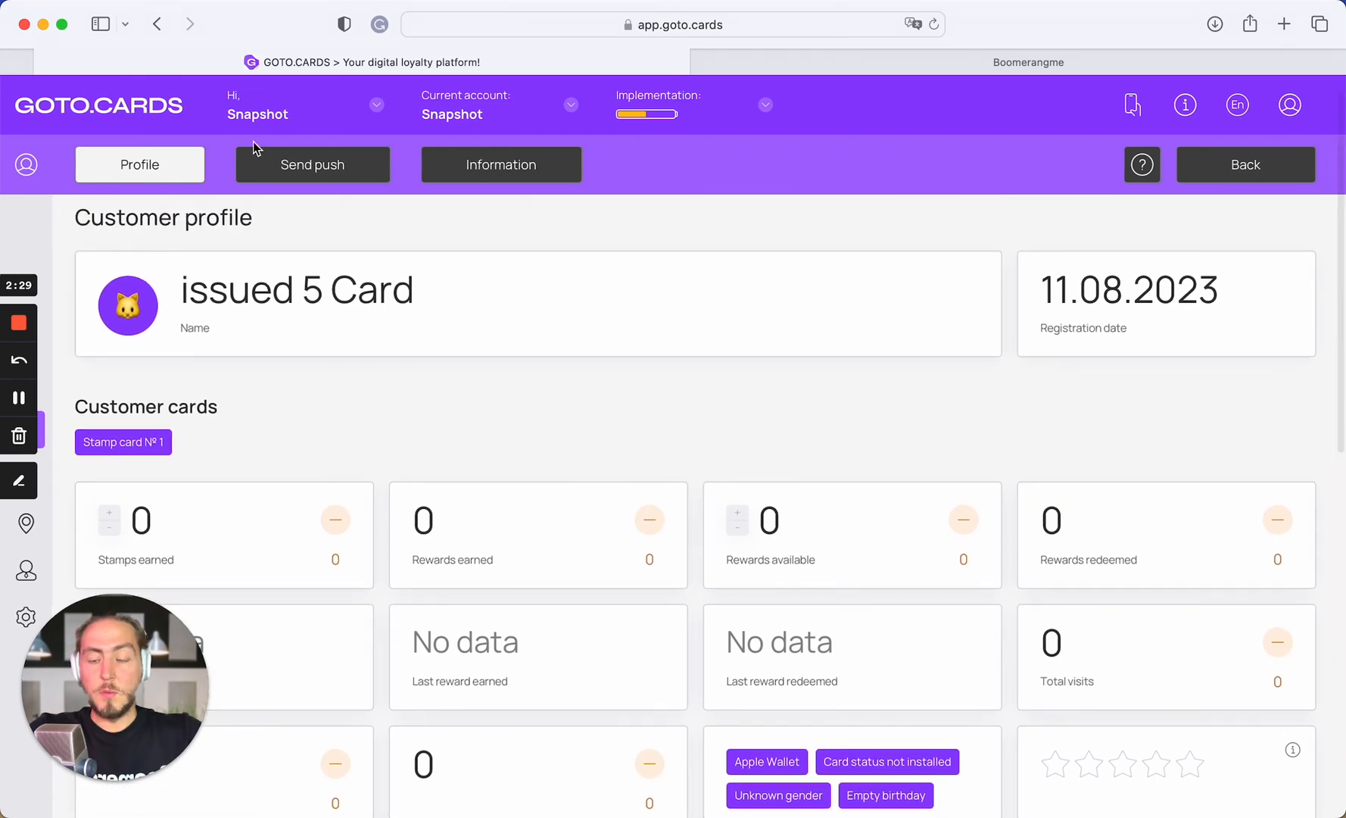
scroll(down, 3)
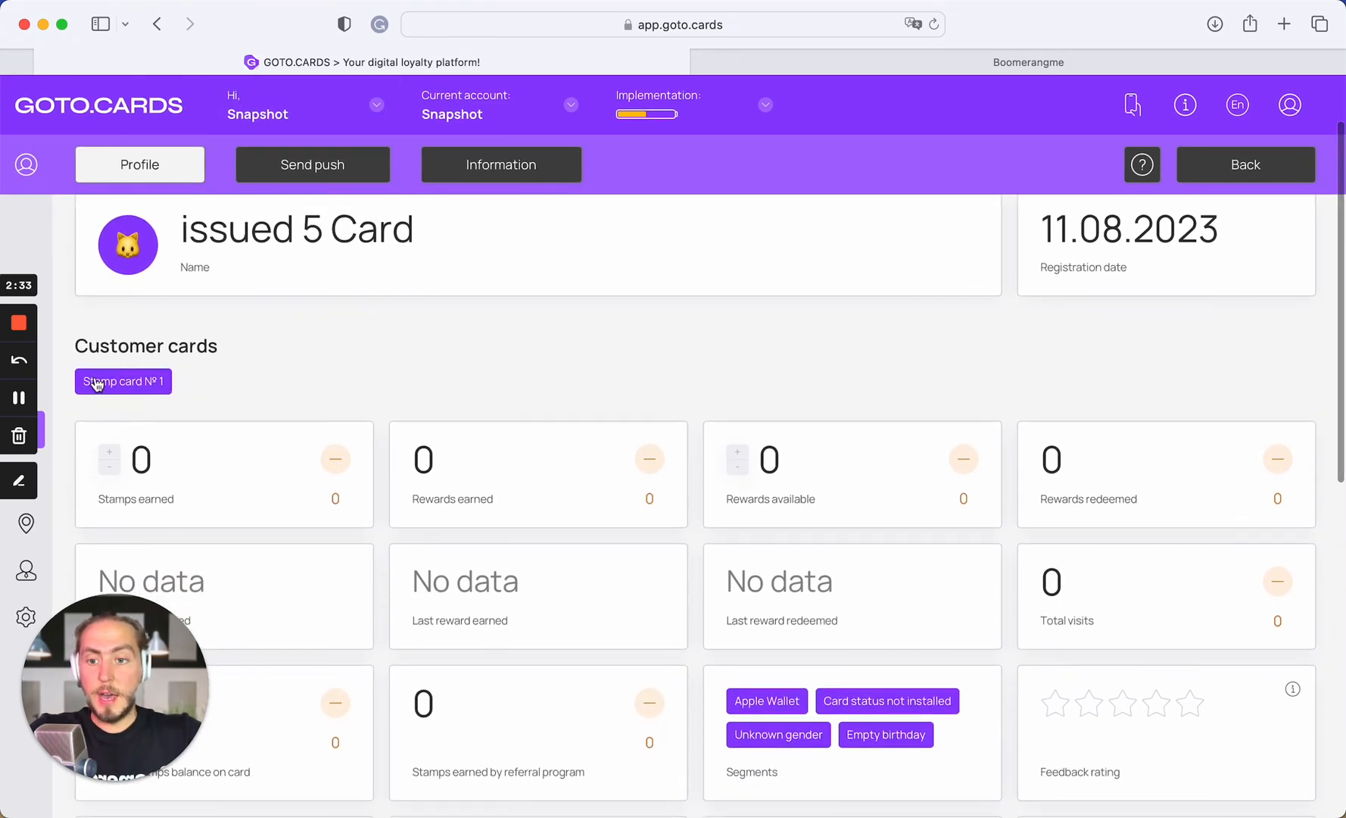
mouse_move(294, 383)
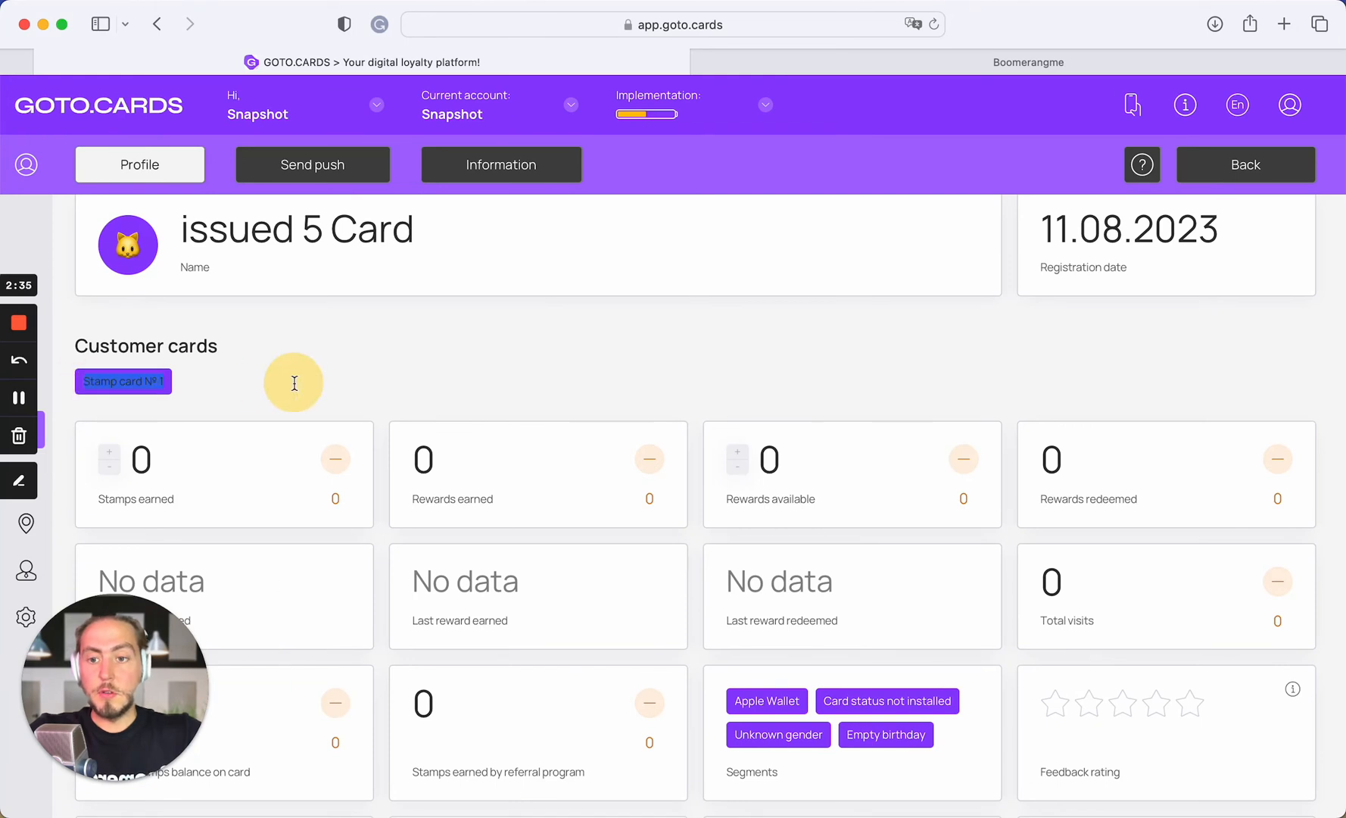
mouse_move(181, 410)
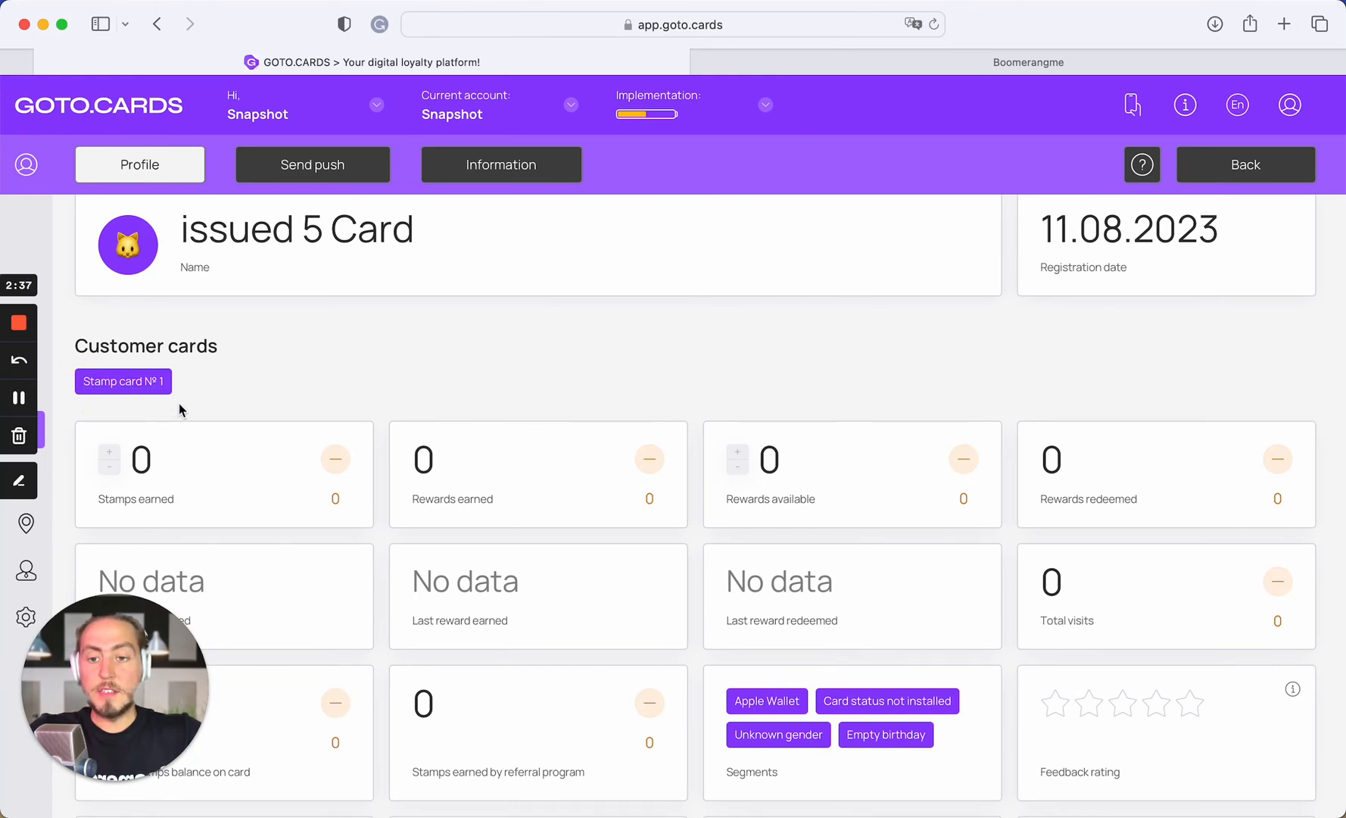
scroll(down, 3)
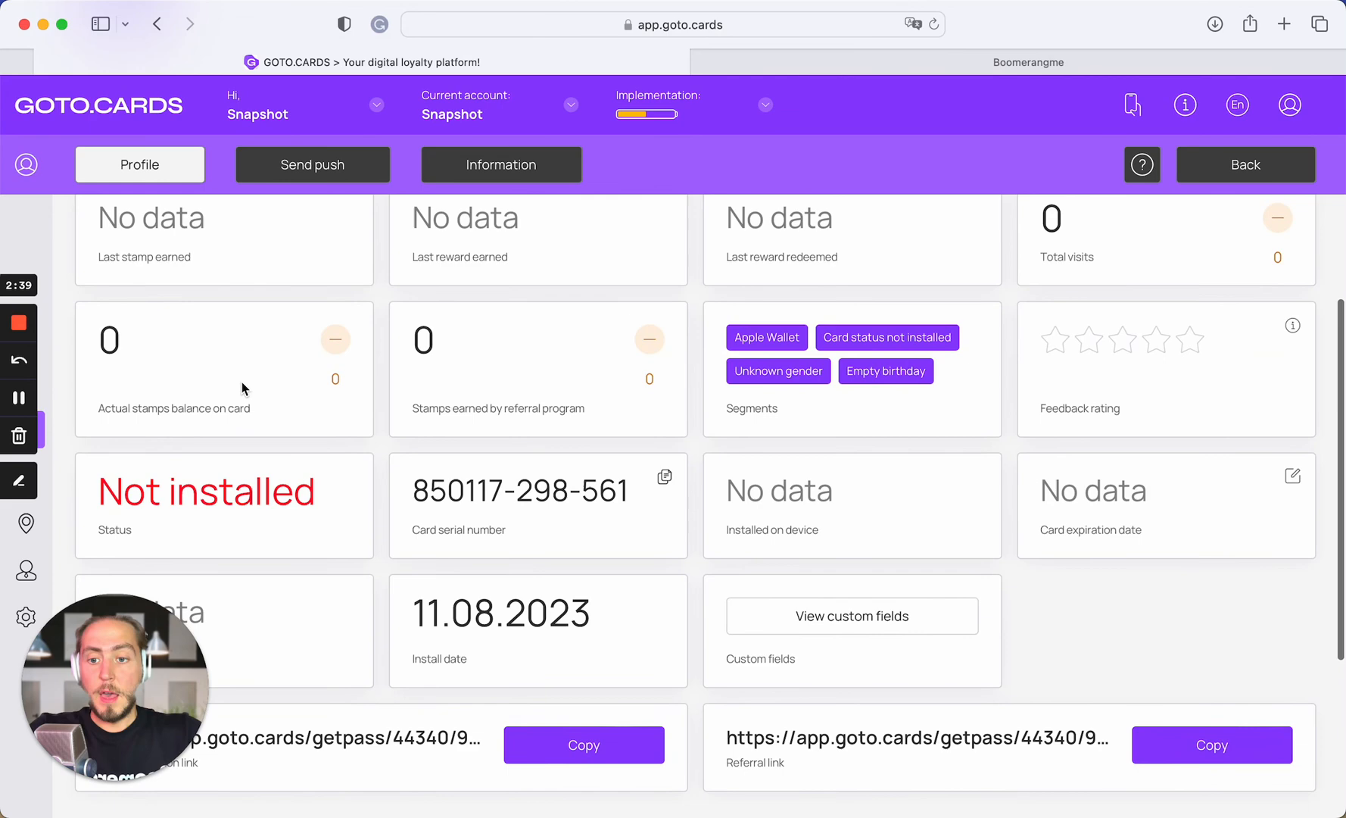
scroll(down, 3)
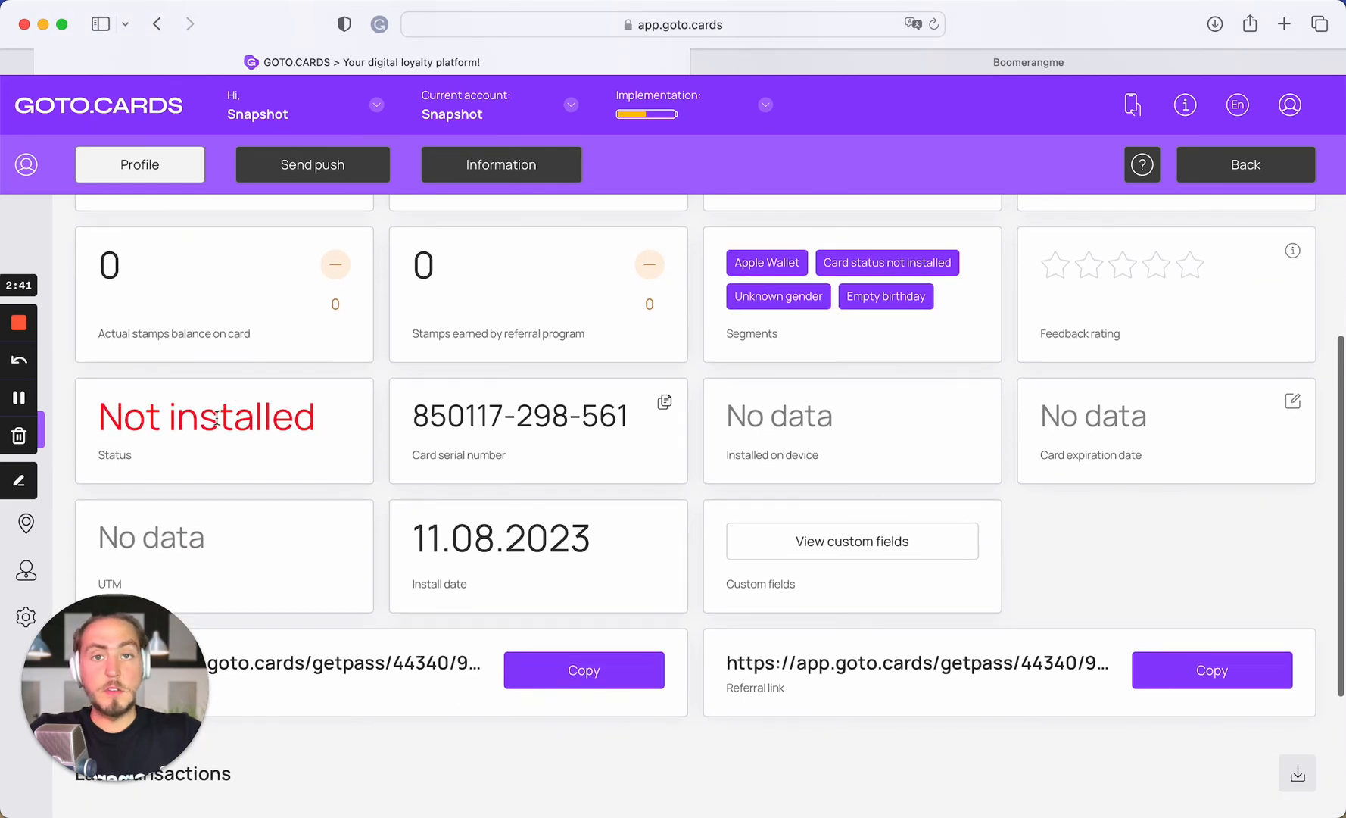
scroll(up, 3)
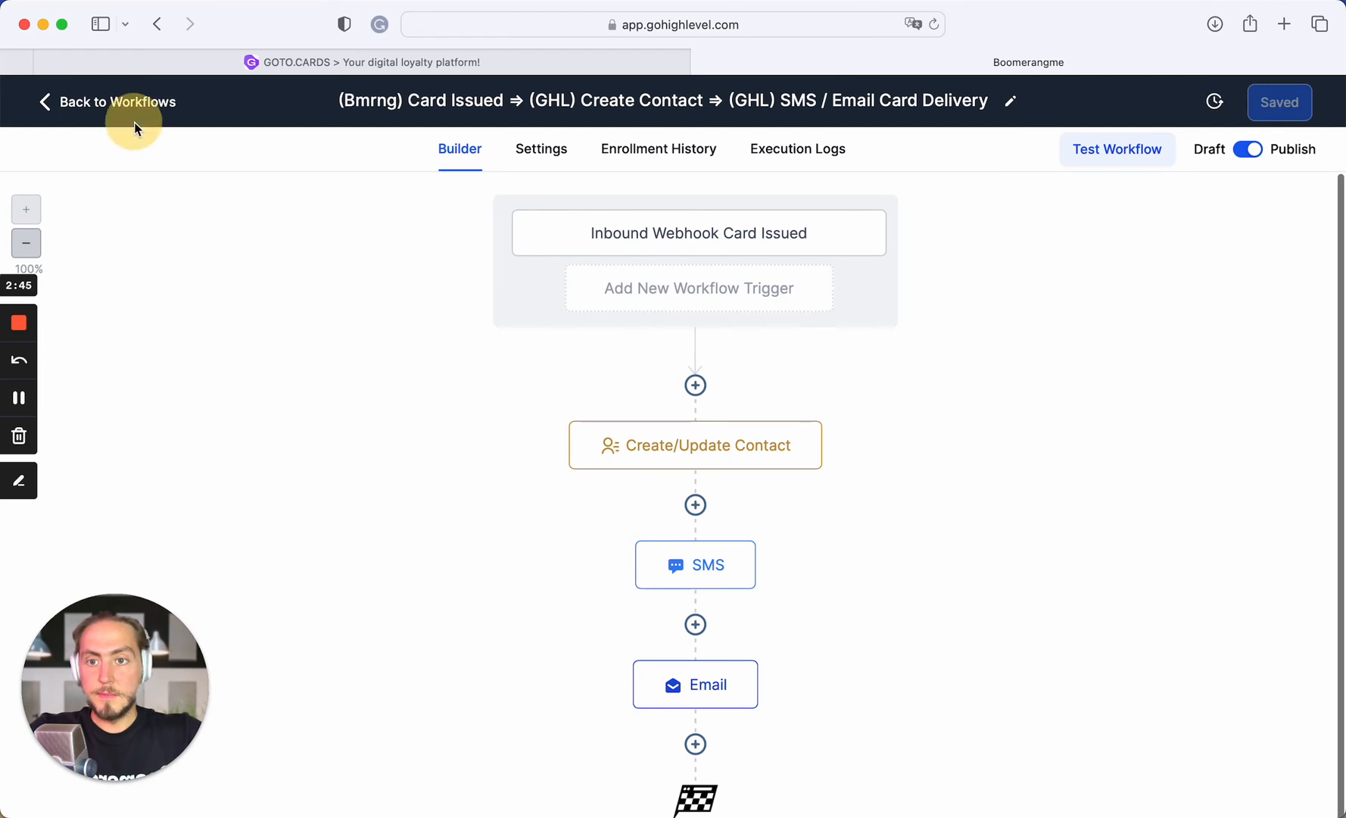
Step: Open Contacts and view the auto-created Issued 5 Card contact's SMS and email with the install link
click(115, 102)
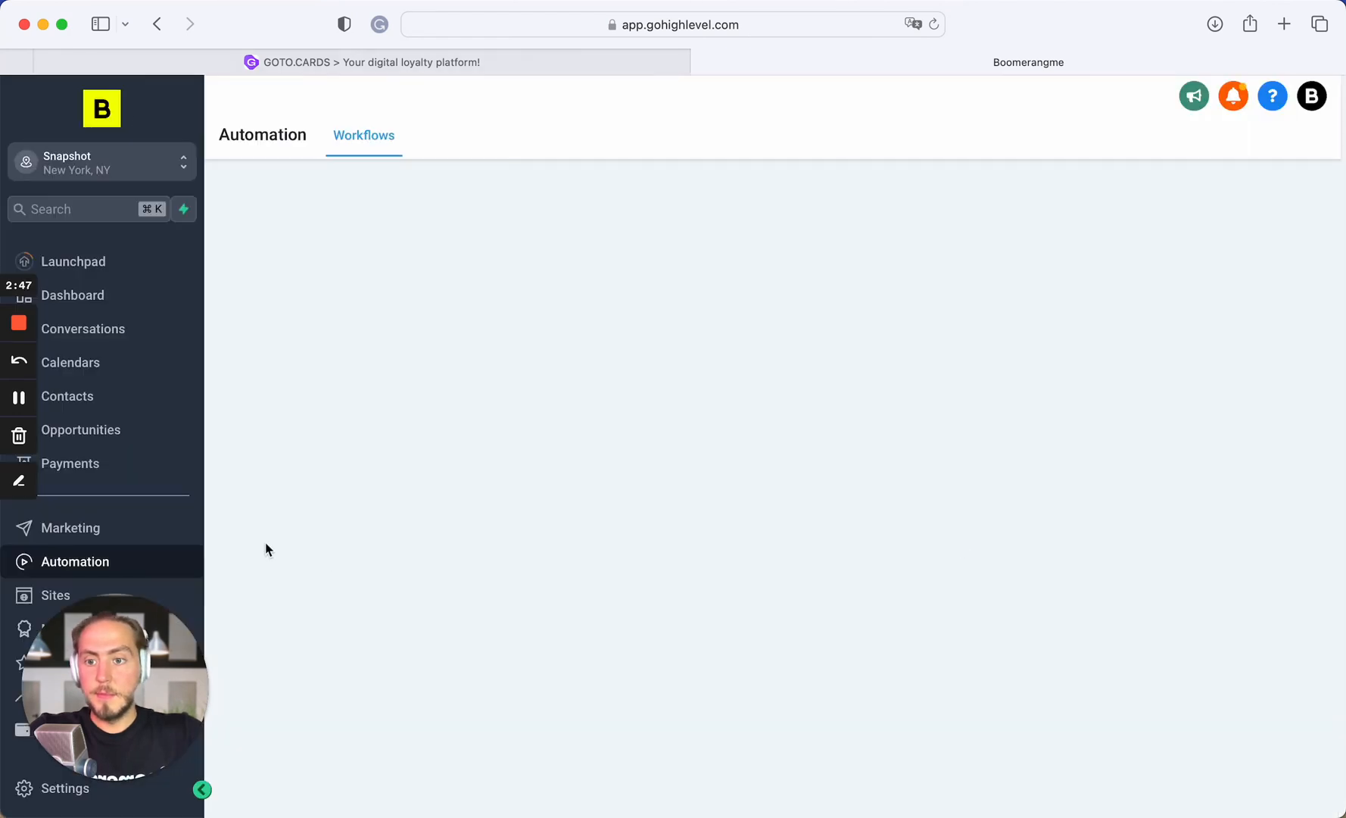
click(67, 396)
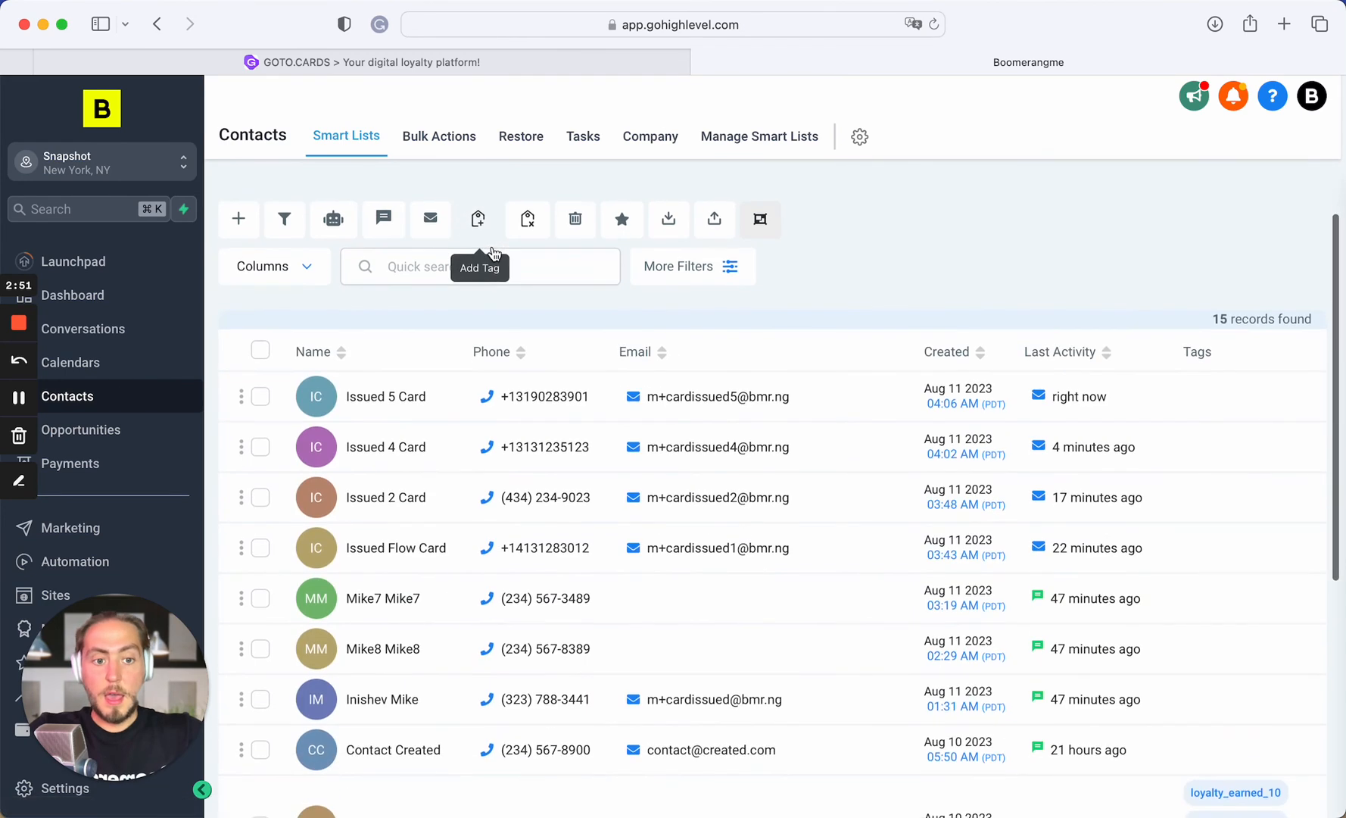
mouse_move(380, 404)
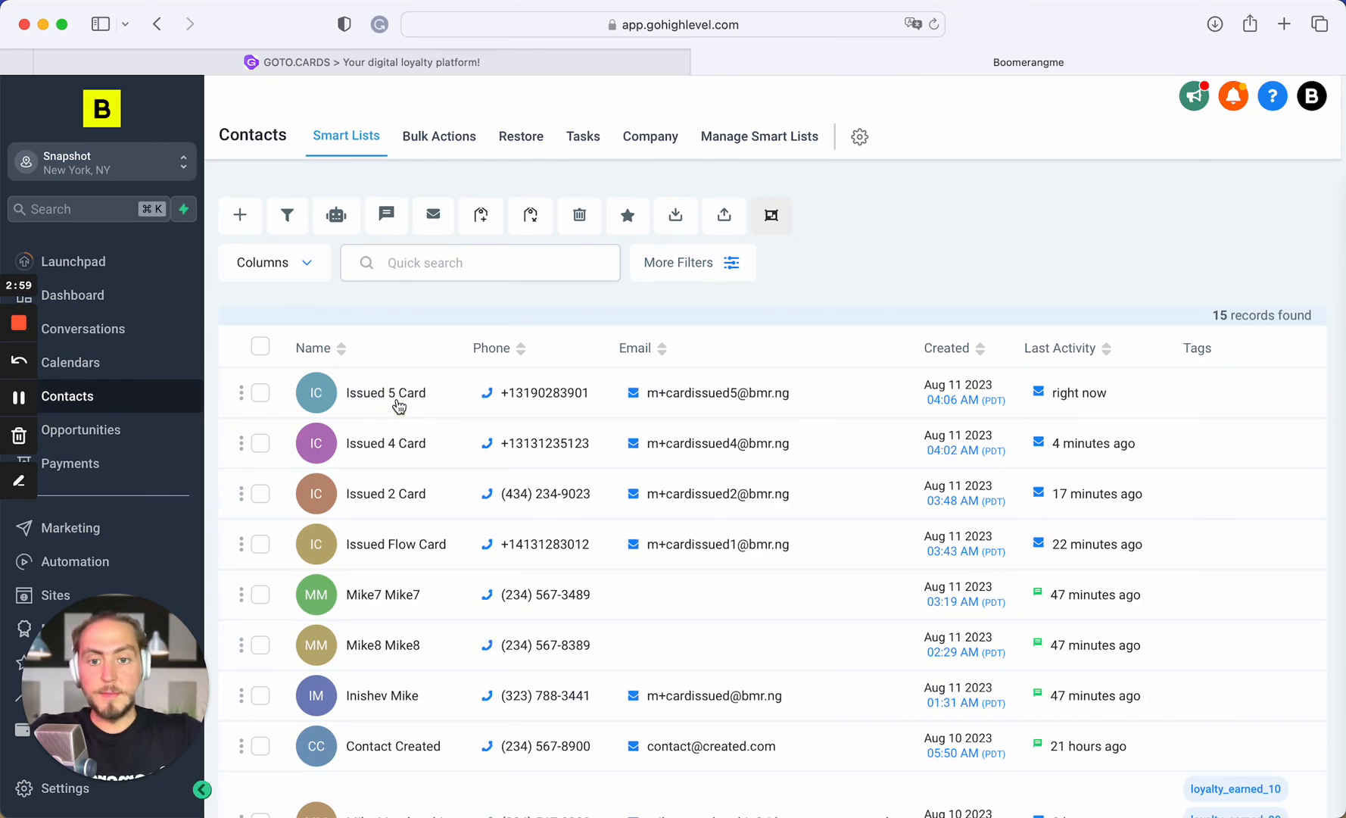
click(386, 392)
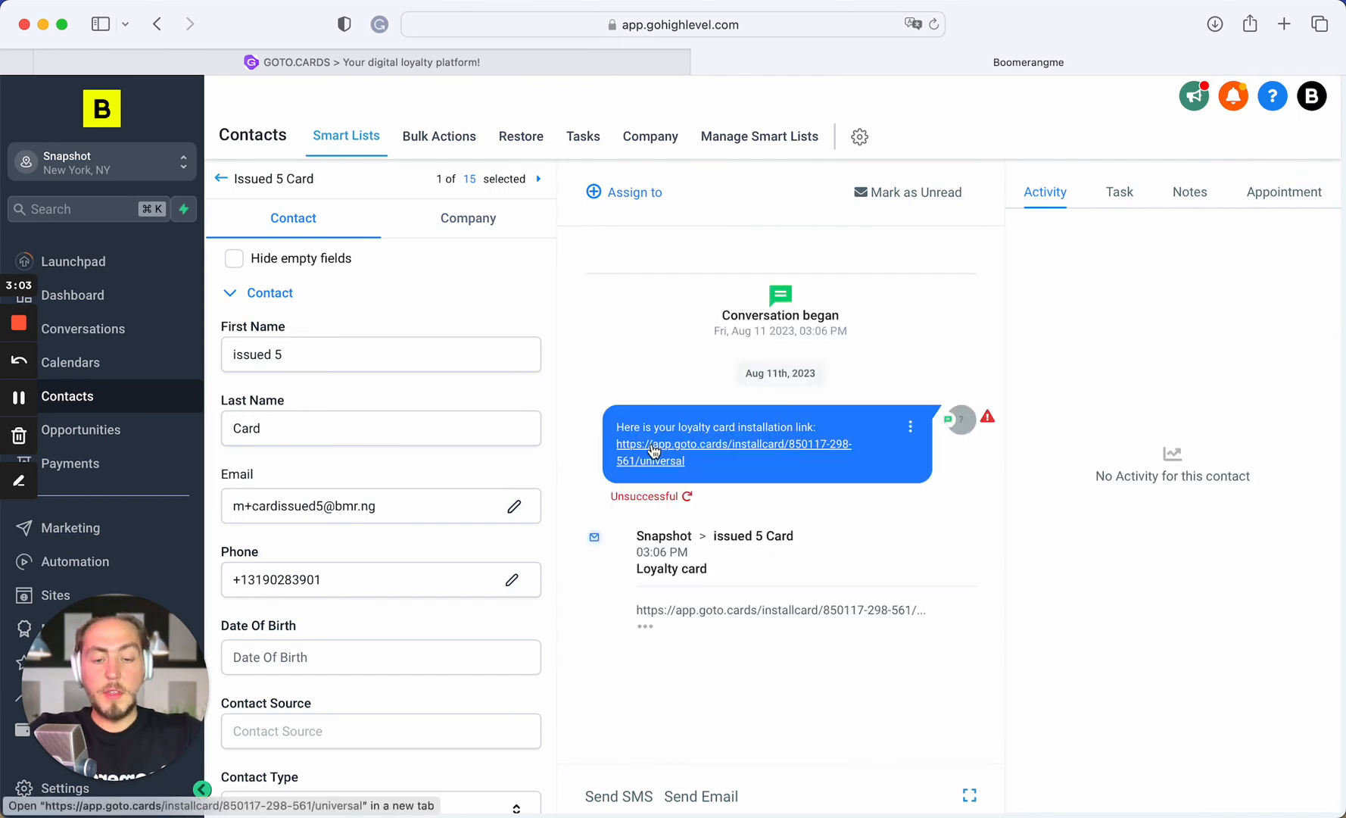
mouse_move(733, 453)
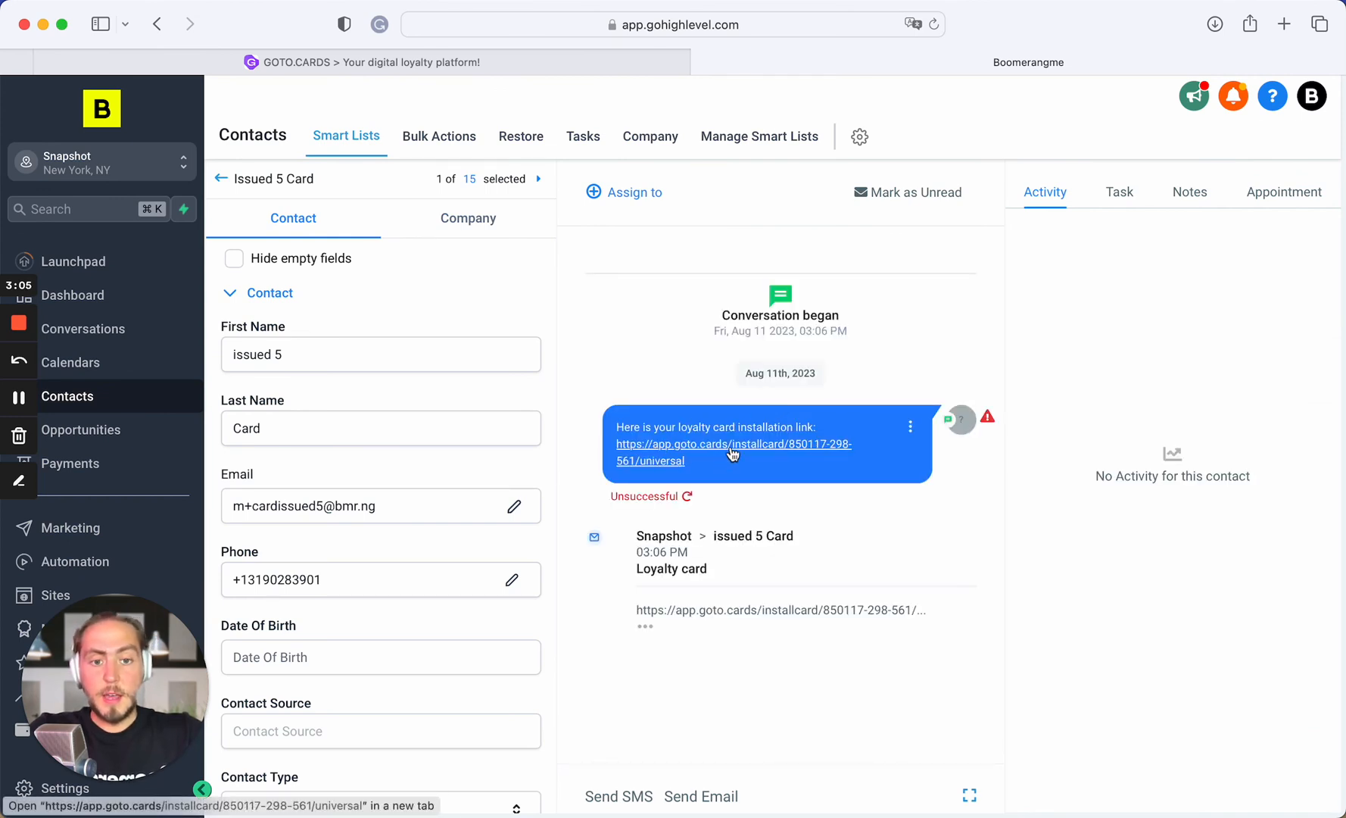
mouse_move(888, 433)
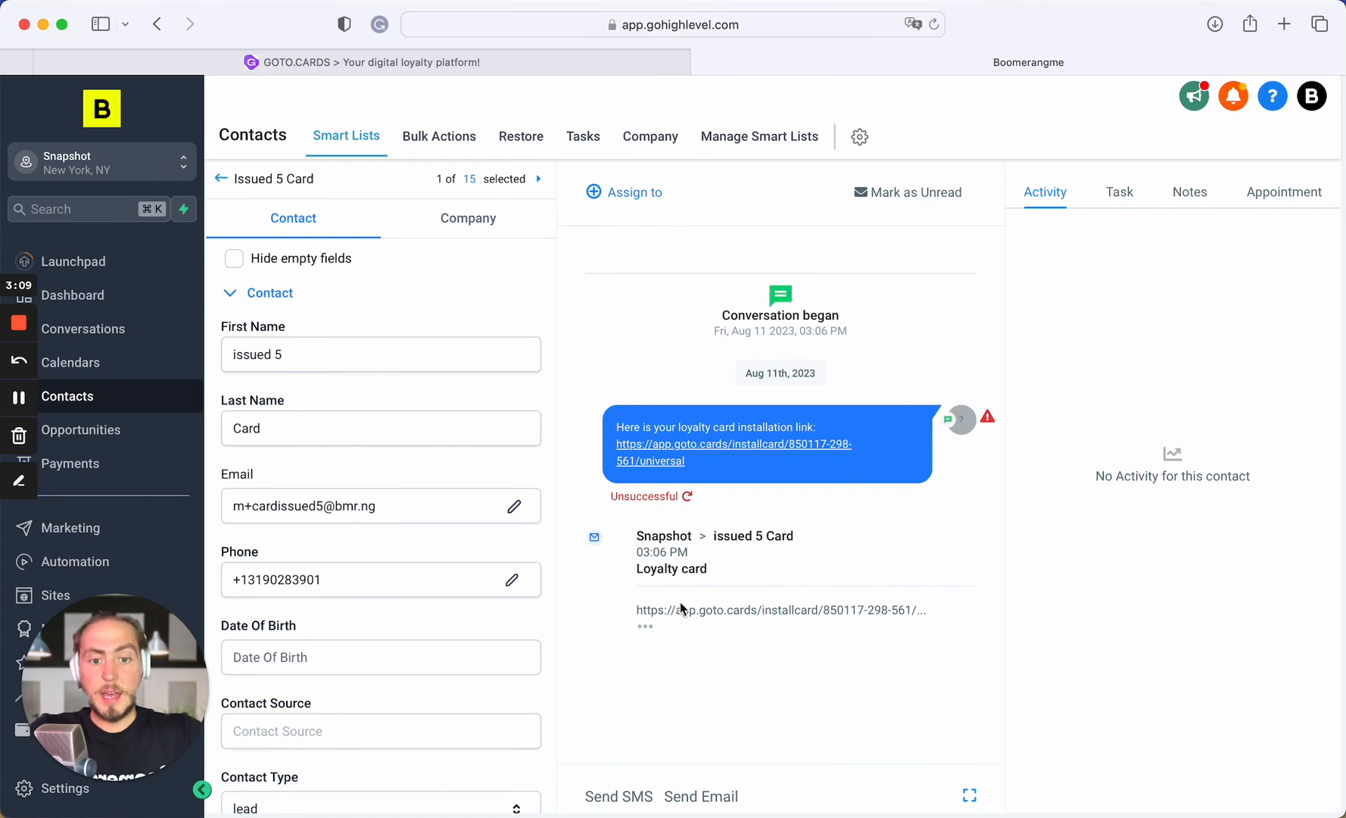
mouse_move(805, 565)
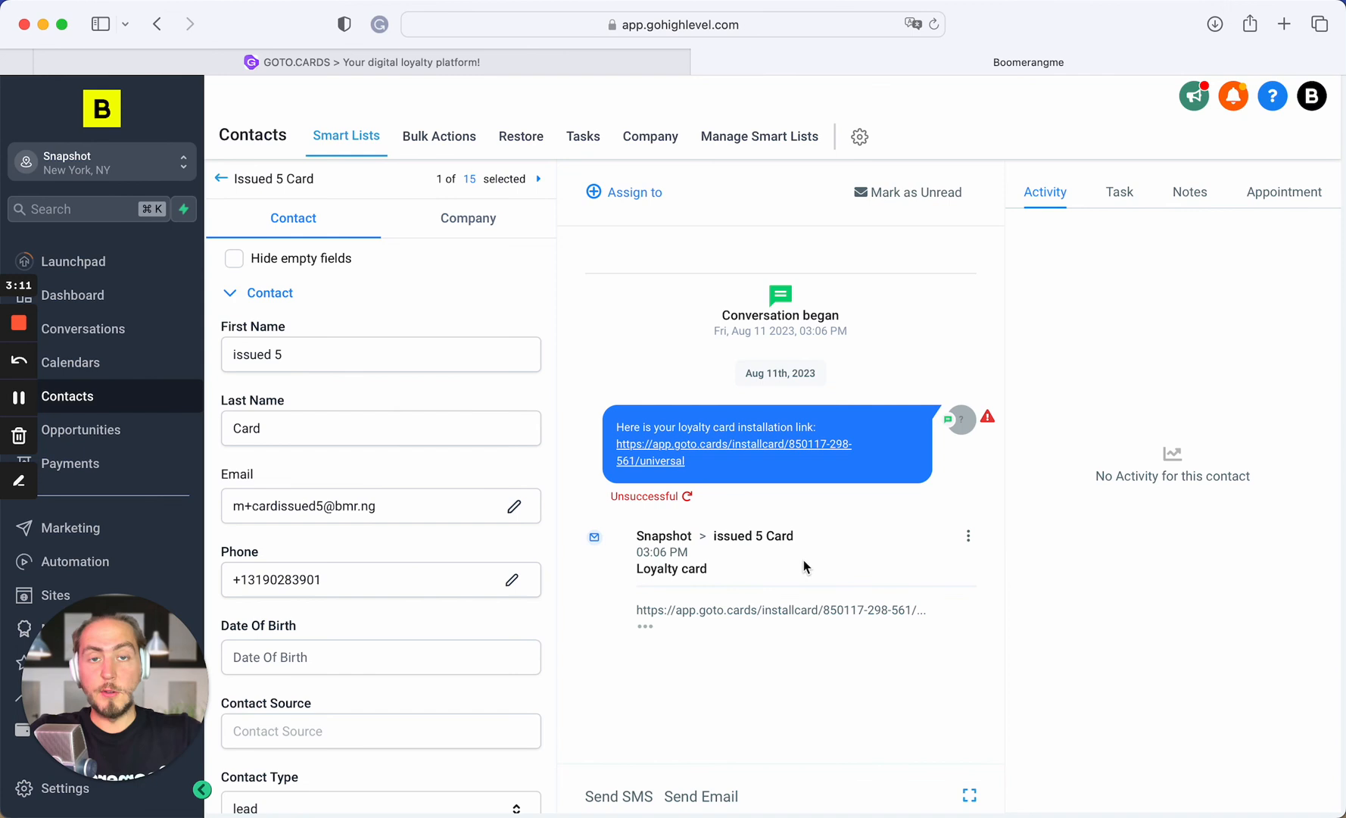
mouse_move(541, 252)
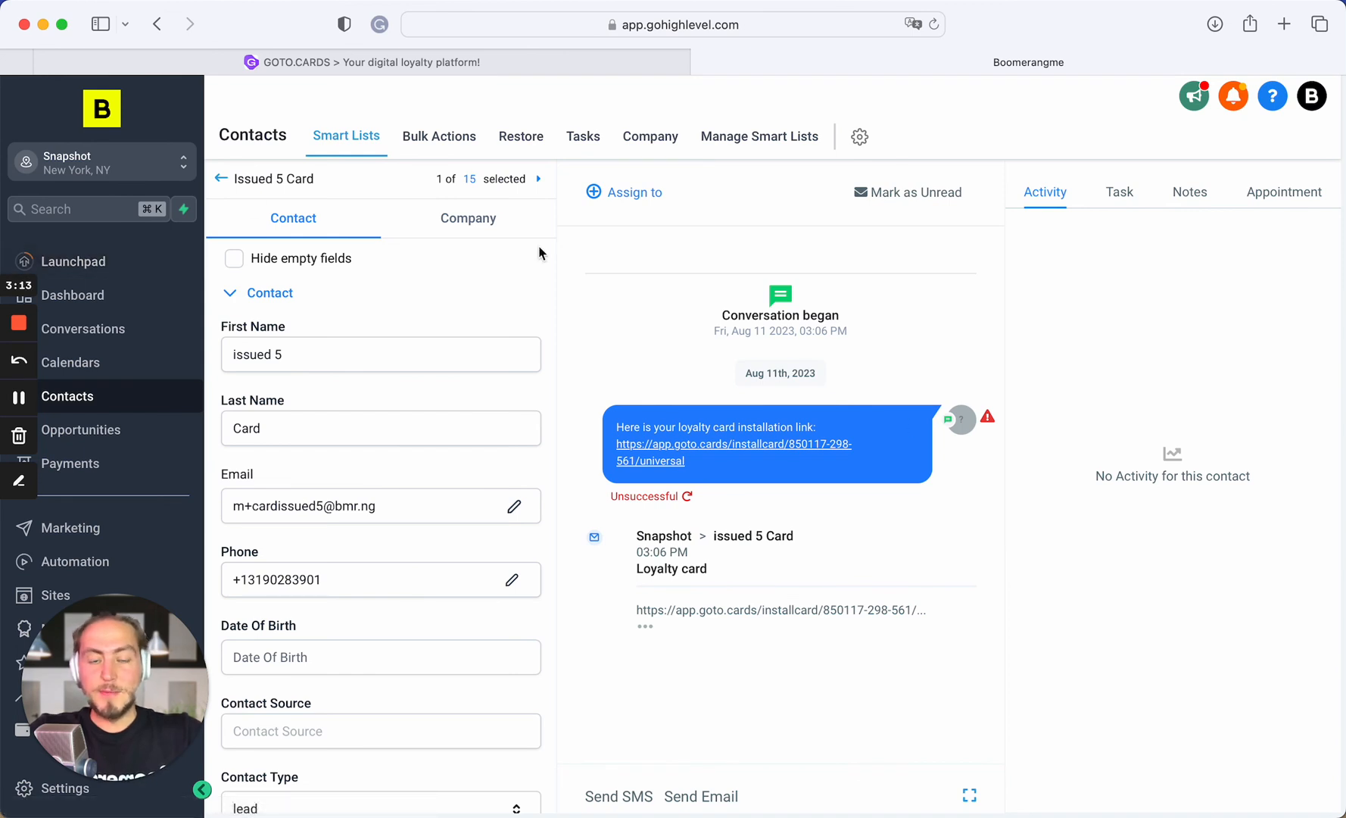